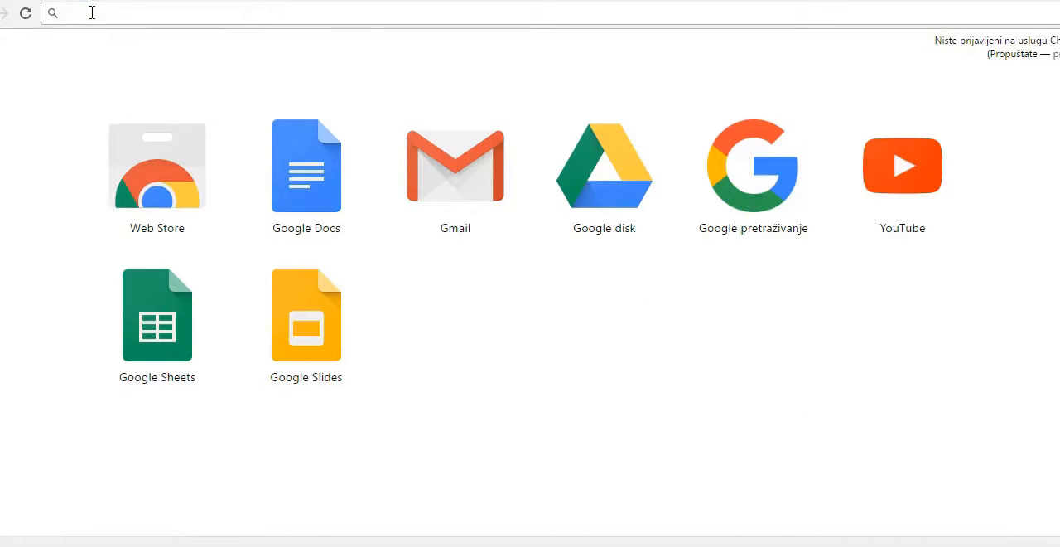
# Navigate to gabrielsseeds.eu and view the login page.
pyautogui.write('gabrielsseeds.eu/user/Login')
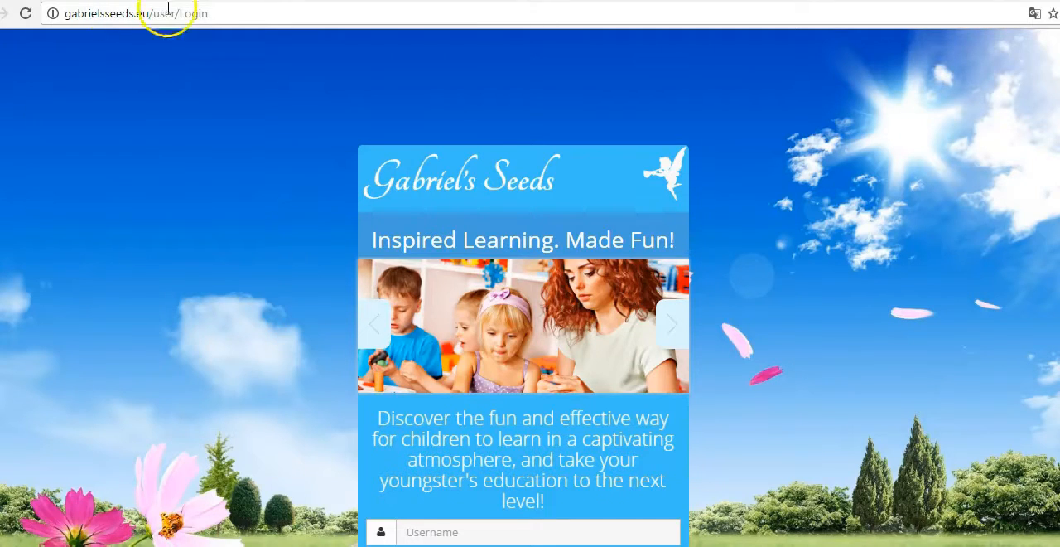
pyautogui.scroll(-3)
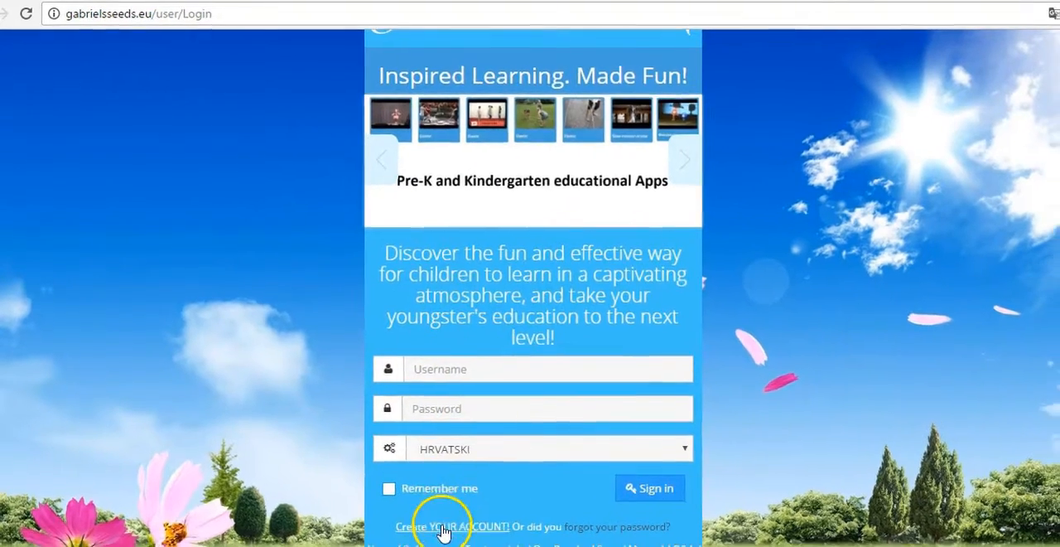
# Start a new account with user name Johndoe and a password.
pyautogui.click(454, 526)
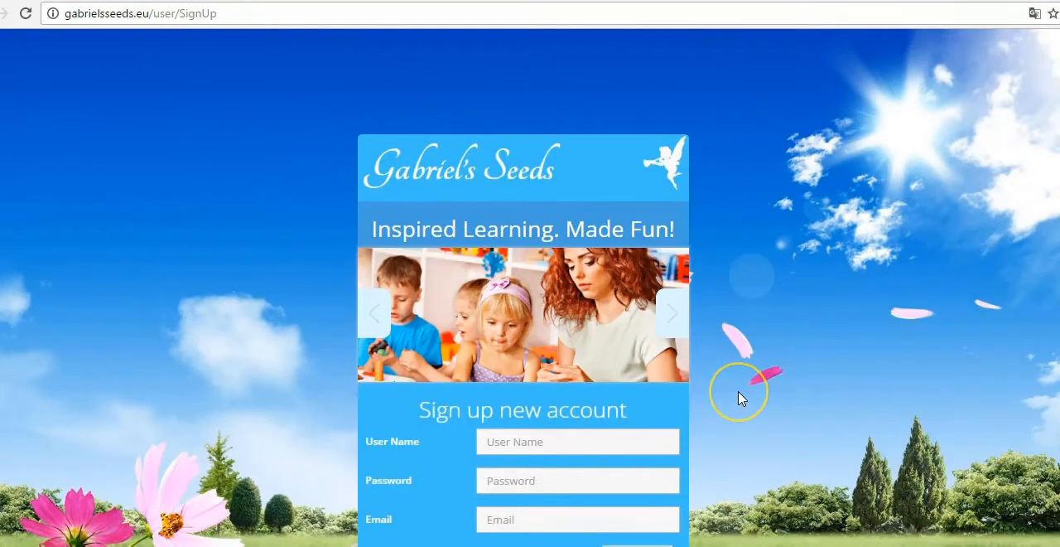
pyautogui.scroll(-3)
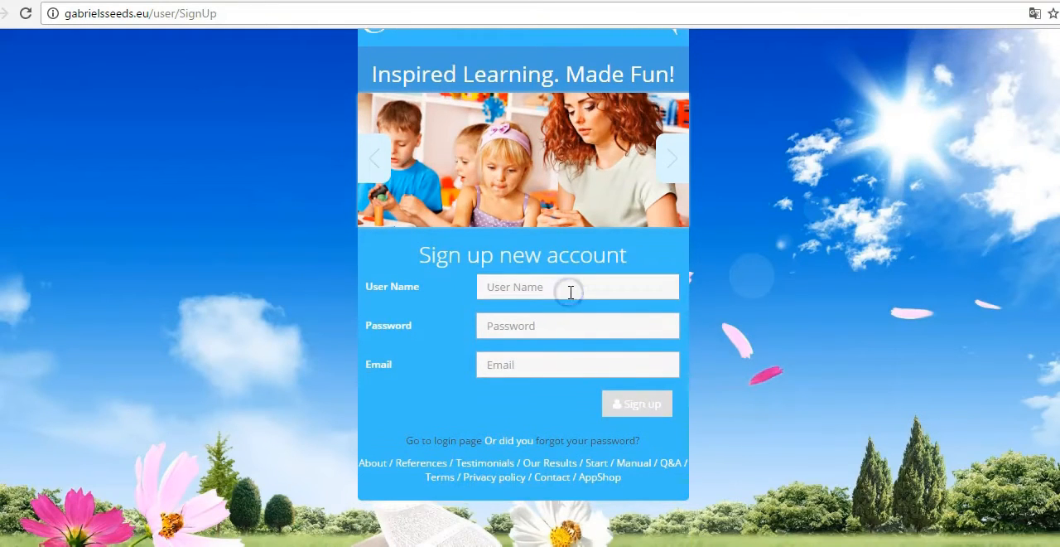
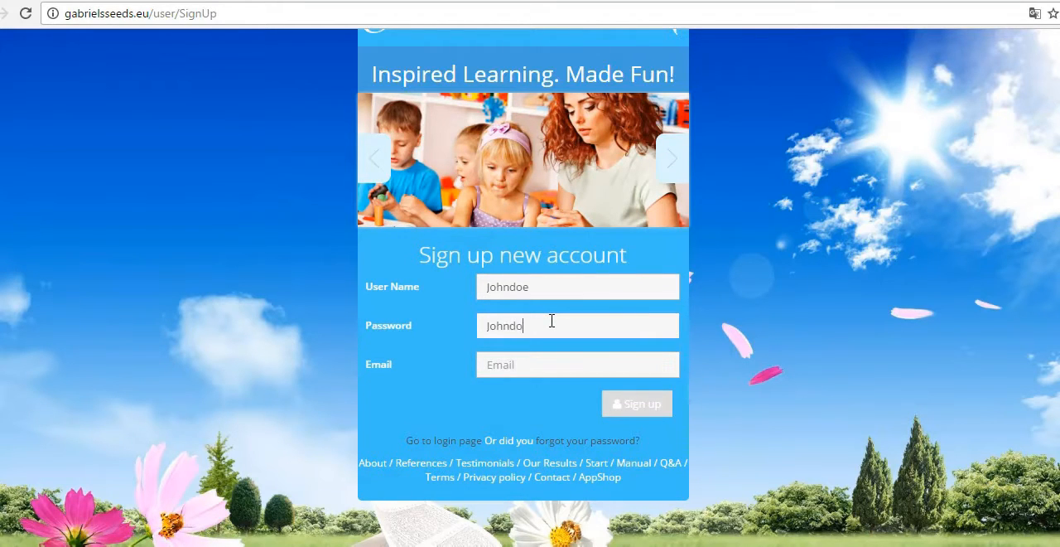
# Enter johndoe@mail as the account email address.
pyautogui.click(576, 361)
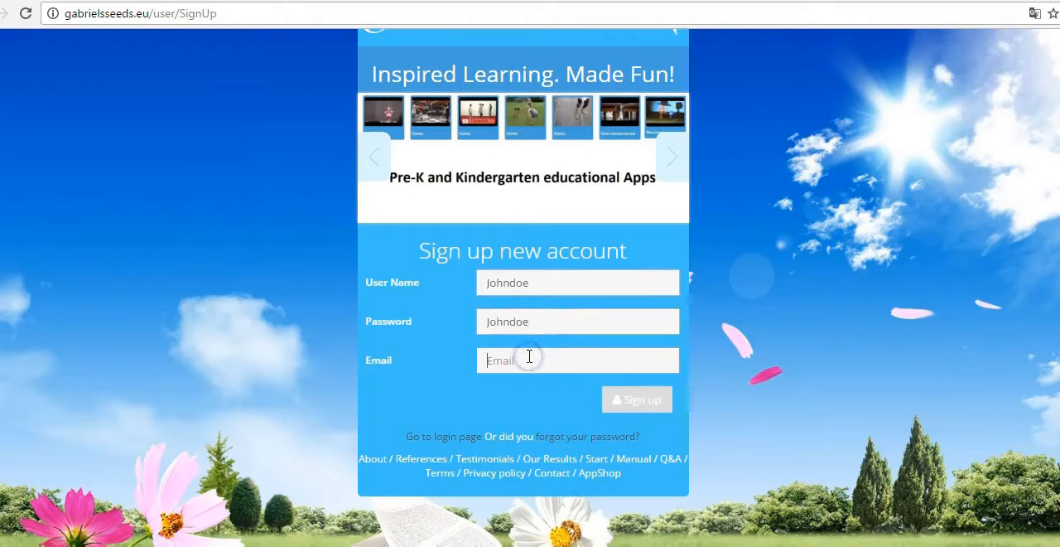
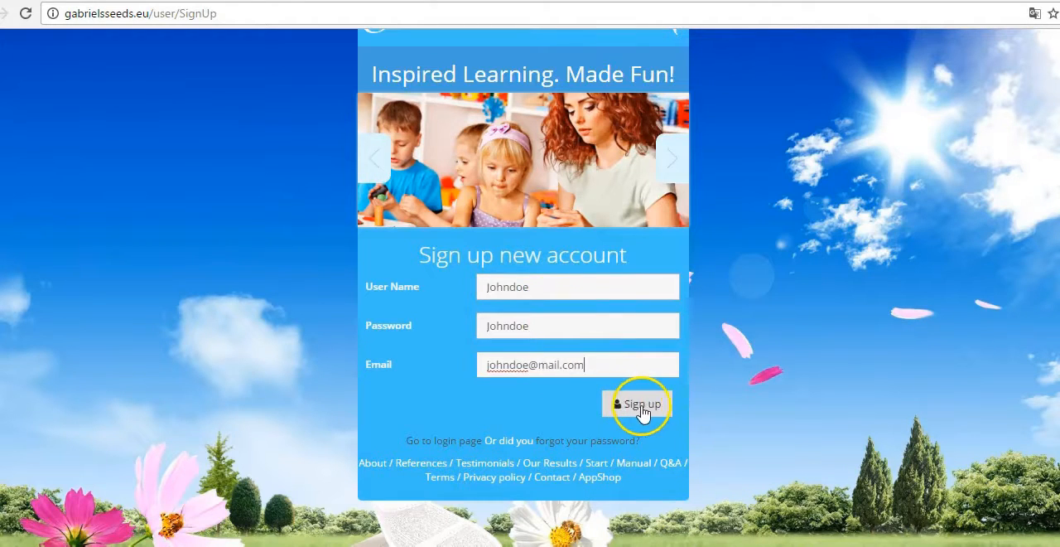
# Submit the registration, then sign in as Johndoe with ENGLISH as the interface language.
pyautogui.click(638, 404)
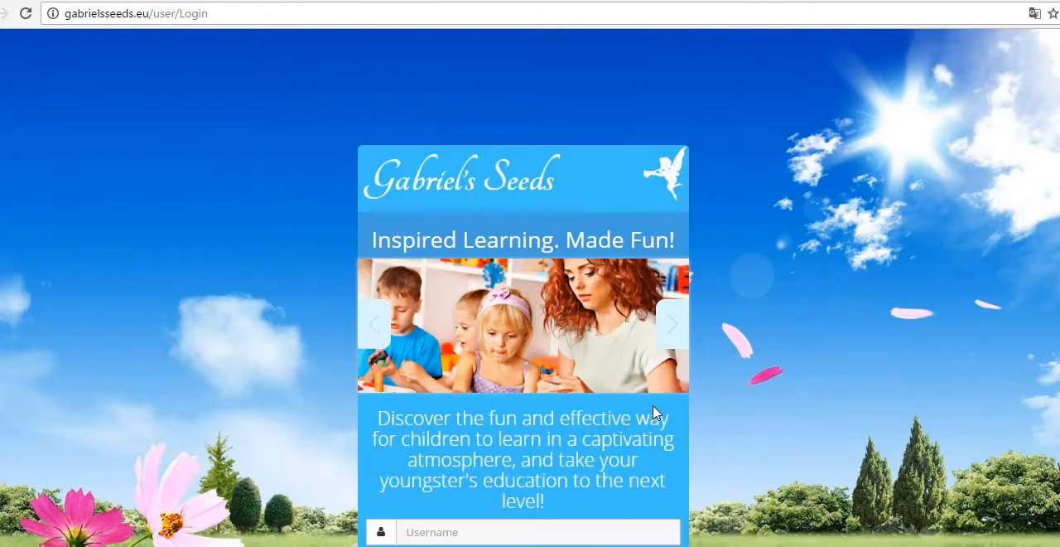
pyautogui.scroll(-3)
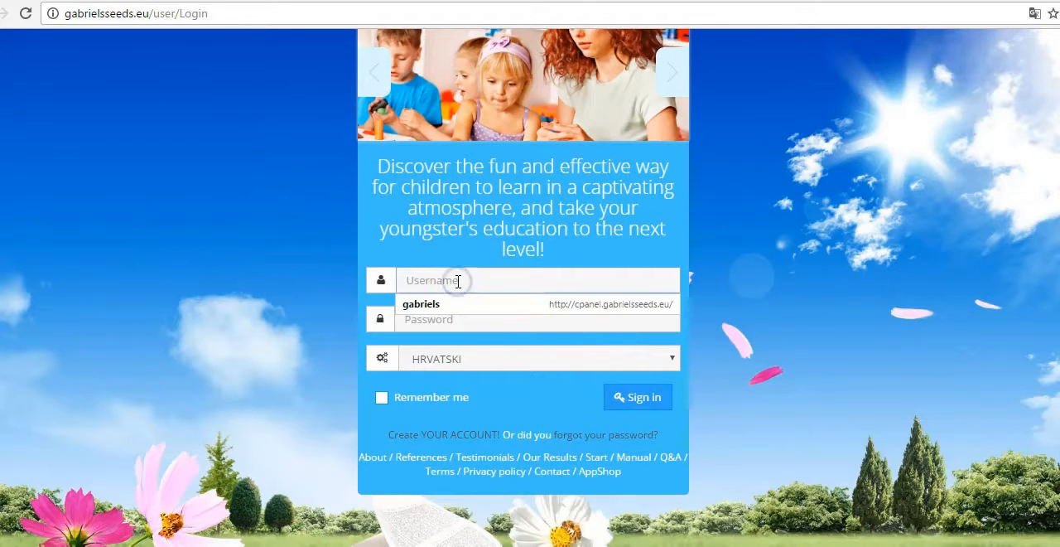
pyautogui.write('Johndoe')
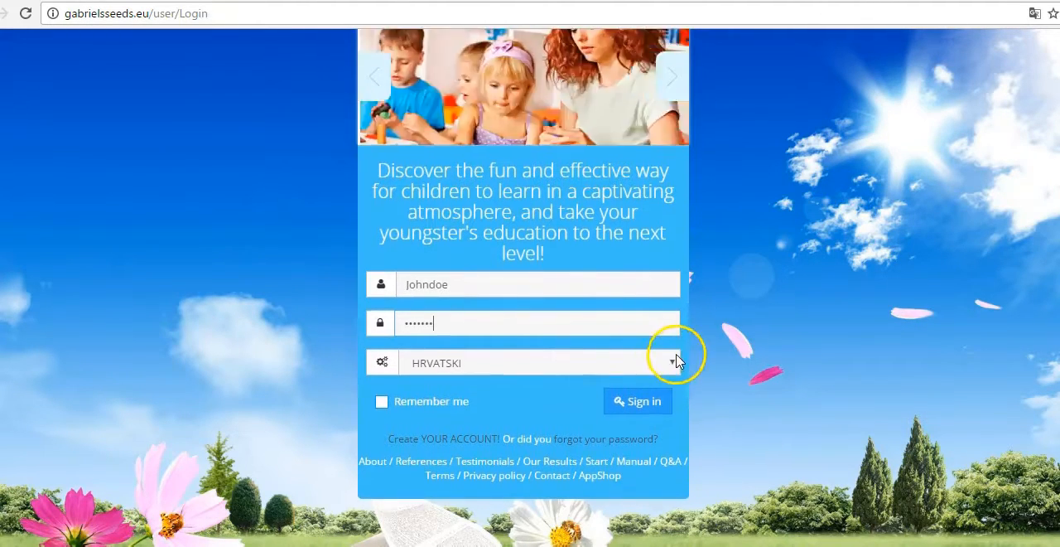
pyautogui.click(671, 361)
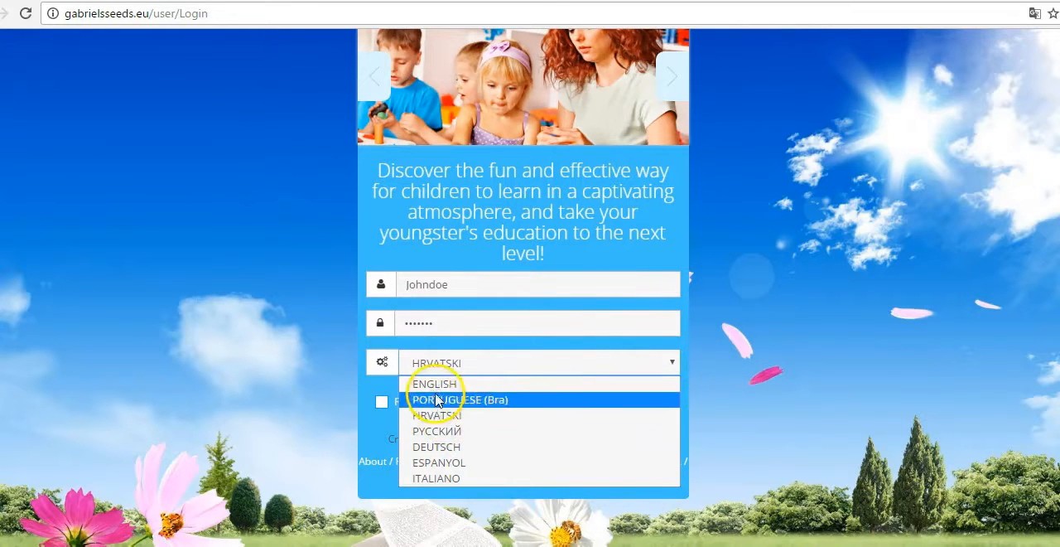
pyautogui.click(434, 382)
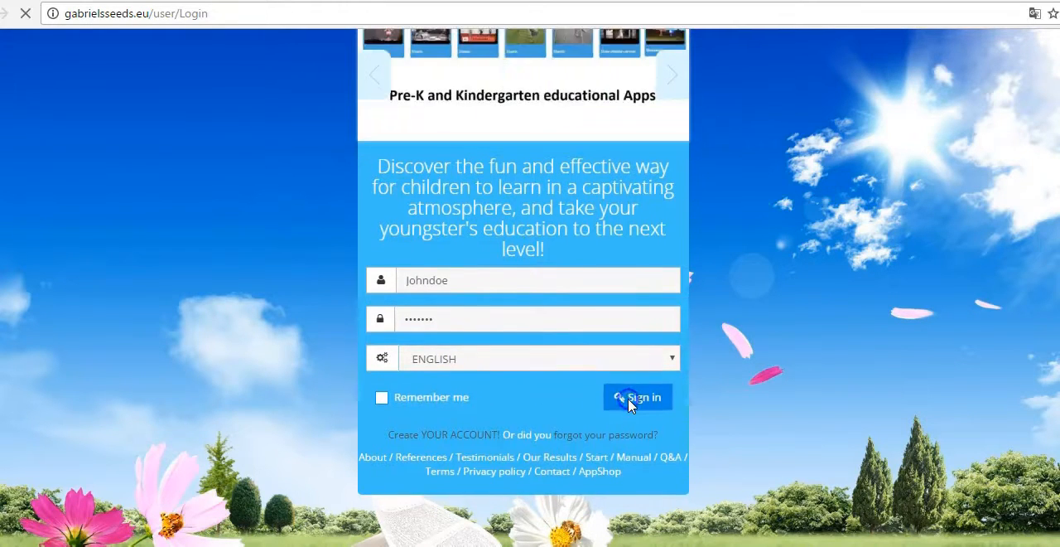
pyautogui.click(636, 396)
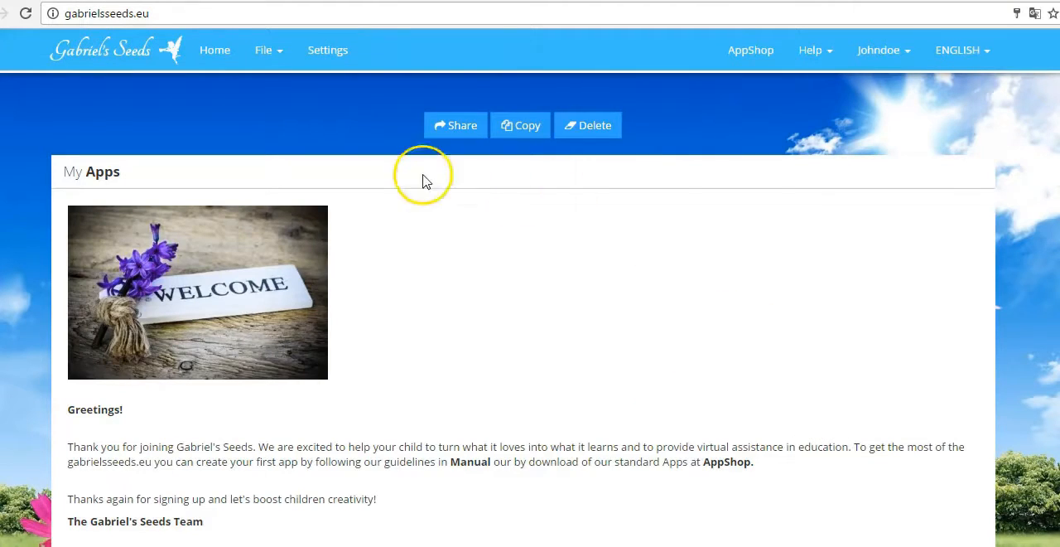
pyautogui.moveTo(500, 488)
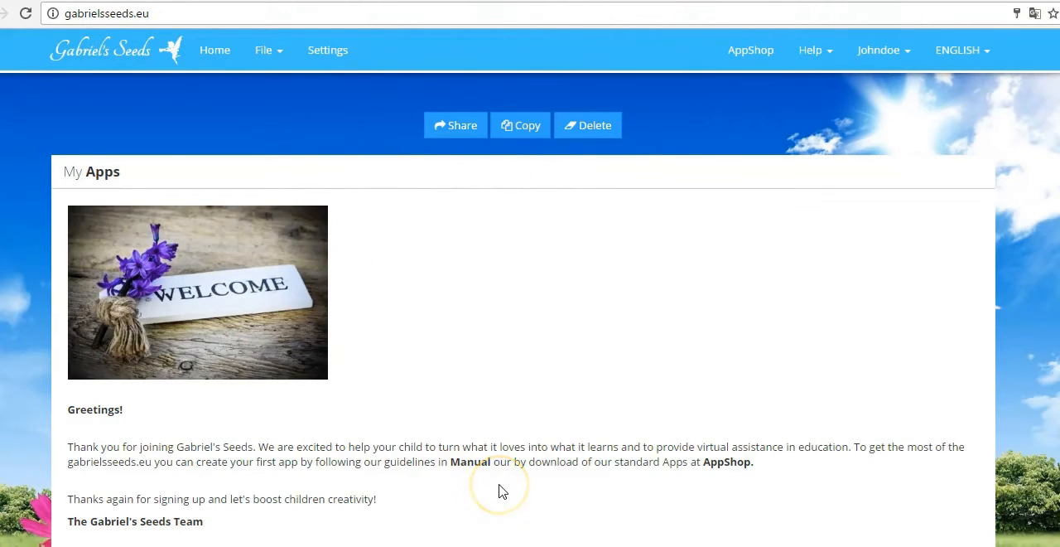
pyautogui.moveTo(265, 50)
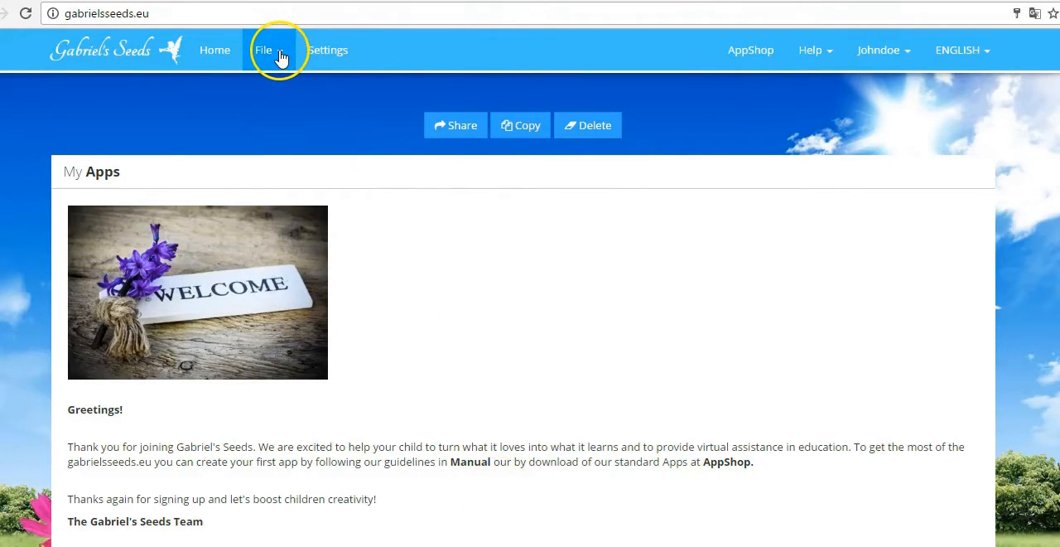
# Create a new file named Lesson1 via File > New.
pyautogui.click(263, 50)
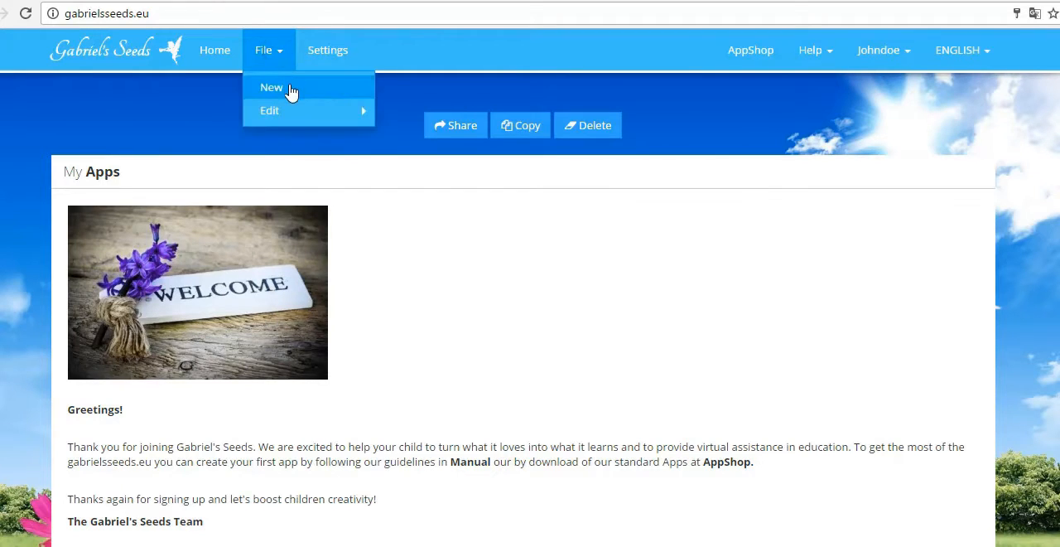
pyautogui.click(272, 86)
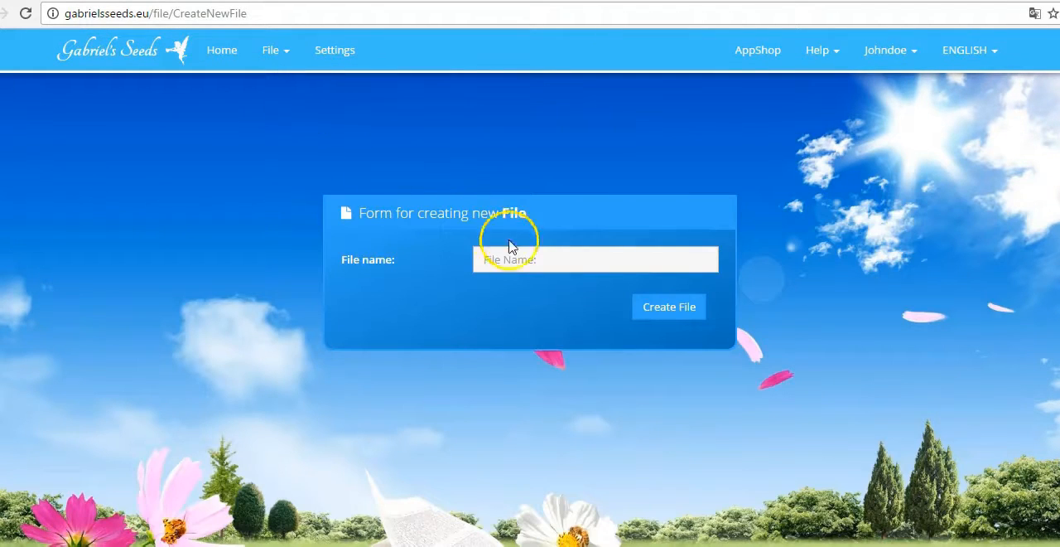
pyautogui.write('L')
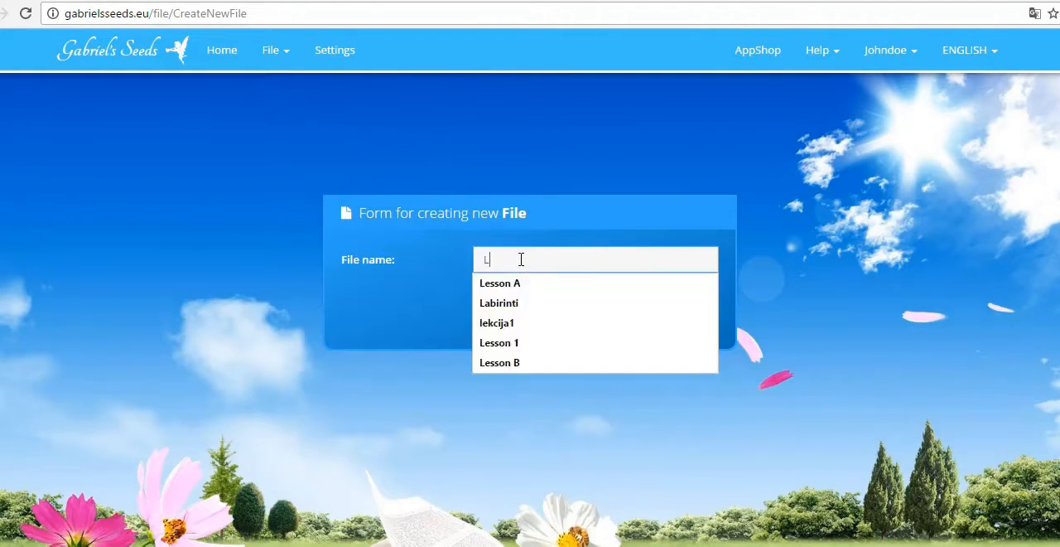
pyautogui.write('Lesson')
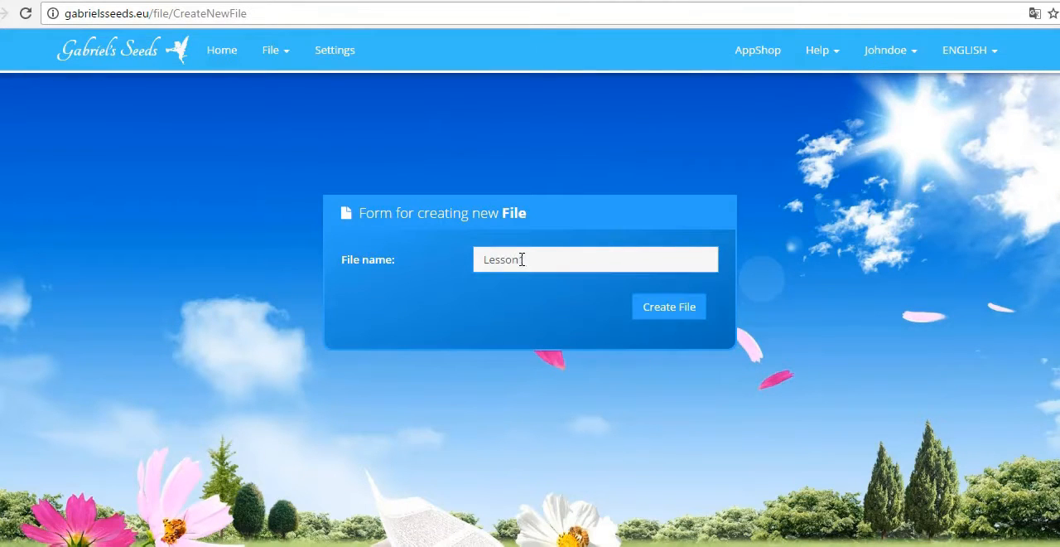
pyautogui.click(669, 304)
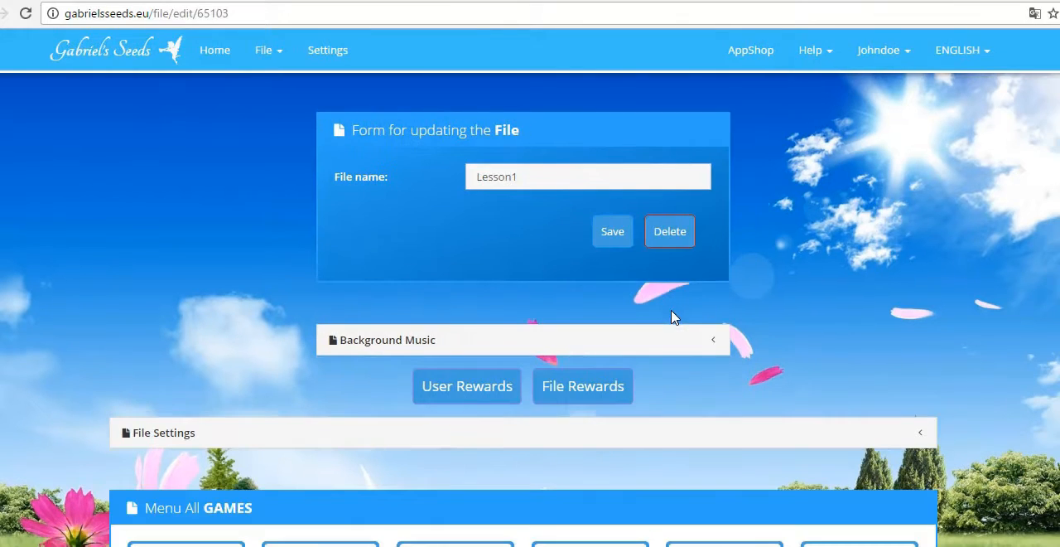
# Scroll past the games list and choose the Animals image category.
pyautogui.scroll(-3)
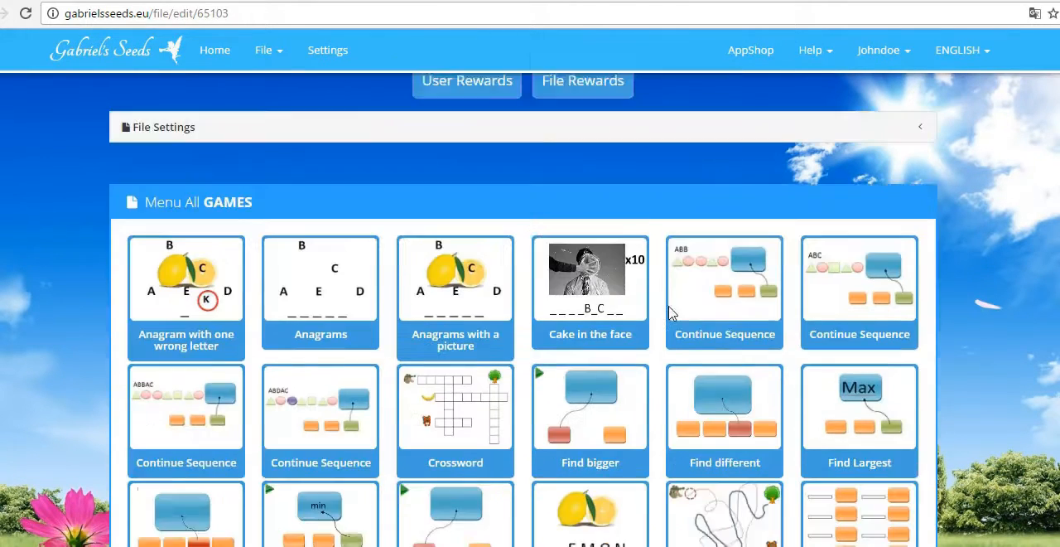
pyautogui.scroll(-3)
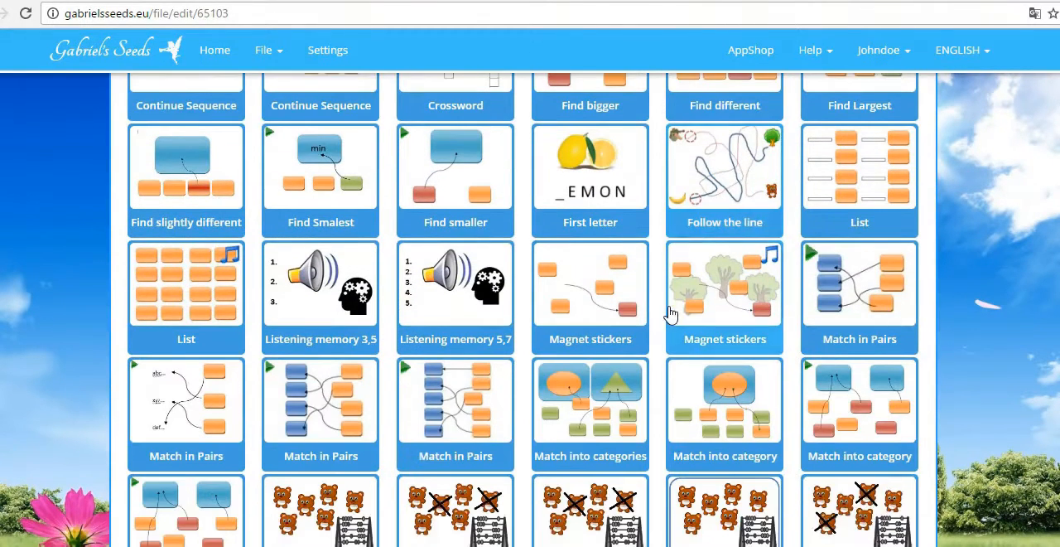
pyautogui.scroll(-3)
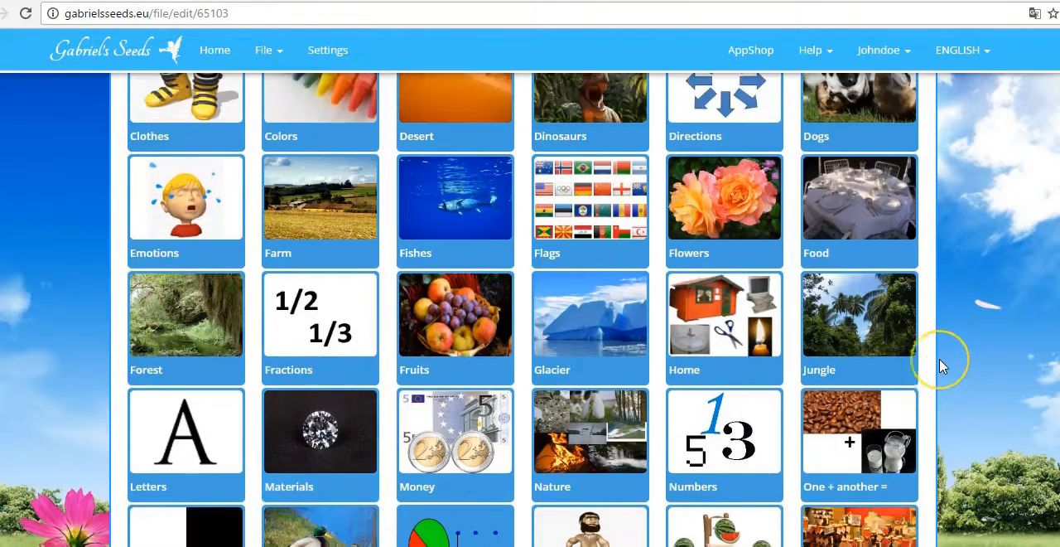
pyautogui.scroll(3)
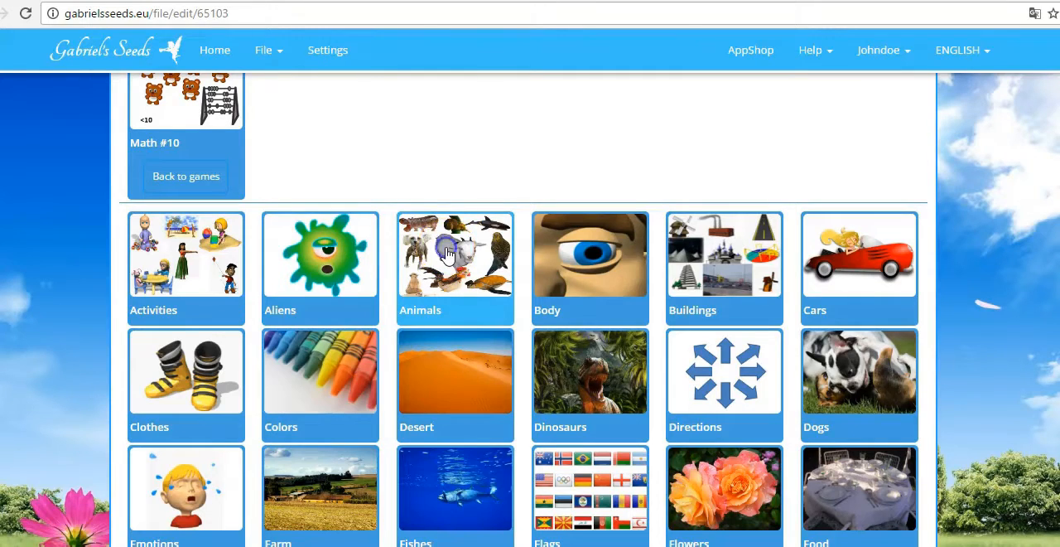
pyautogui.click(454, 255)
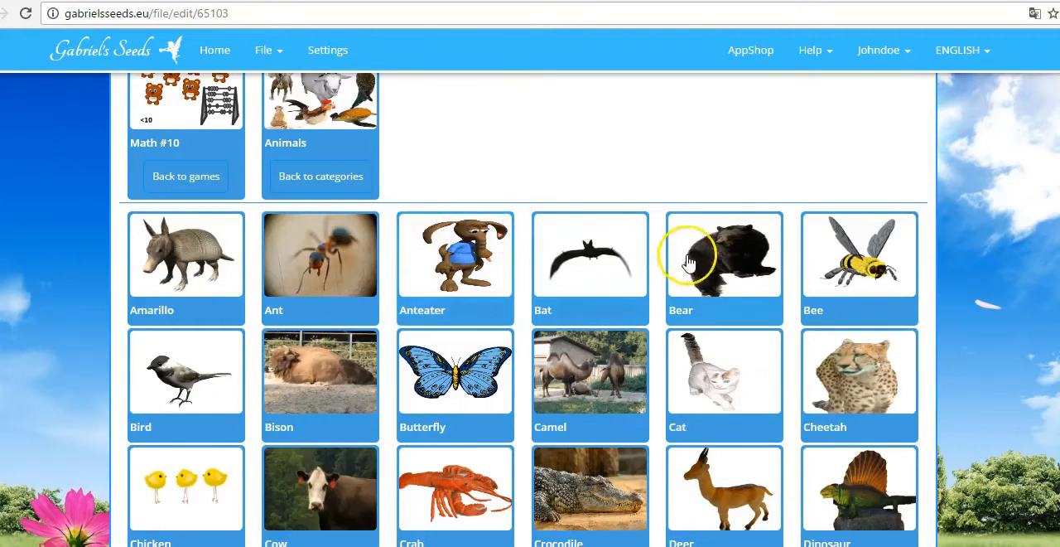
pyautogui.moveTo(702, 401)
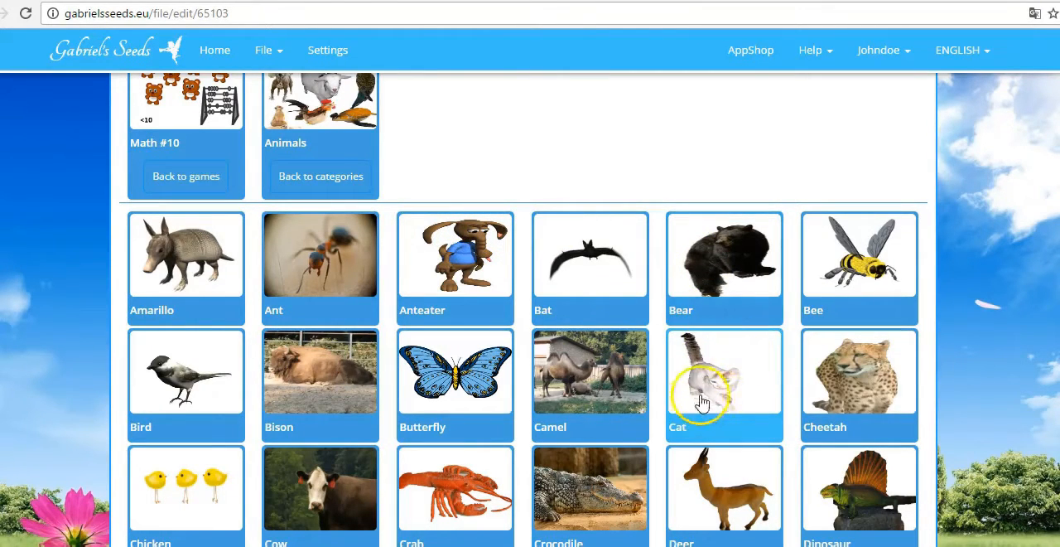
# Mark cat pictures (black cat lying down, tabby) as used and return to the subcategories.
pyautogui.click(722, 384)
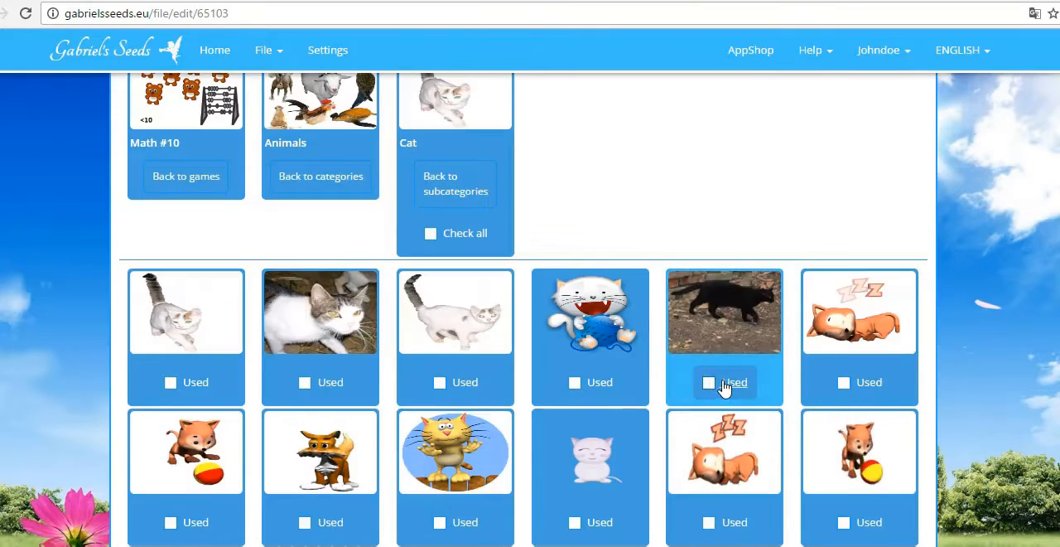
pyautogui.scroll(-3)
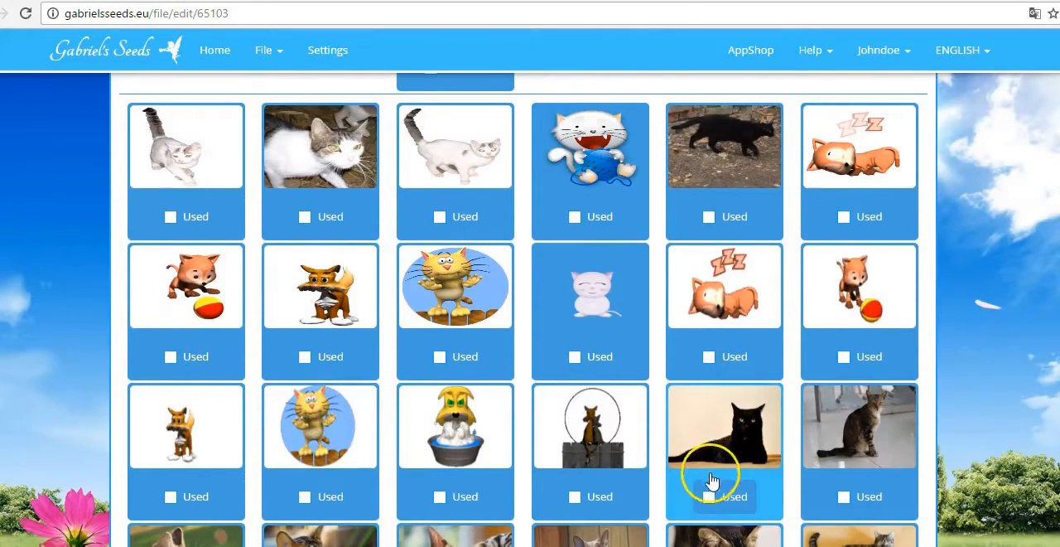
pyautogui.click(708, 497)
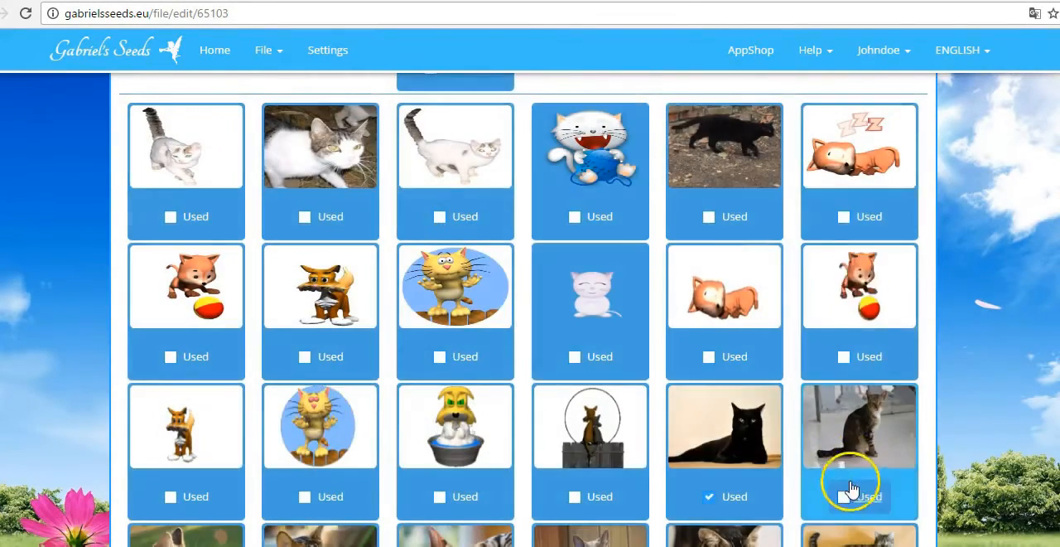
pyautogui.scroll(-3)
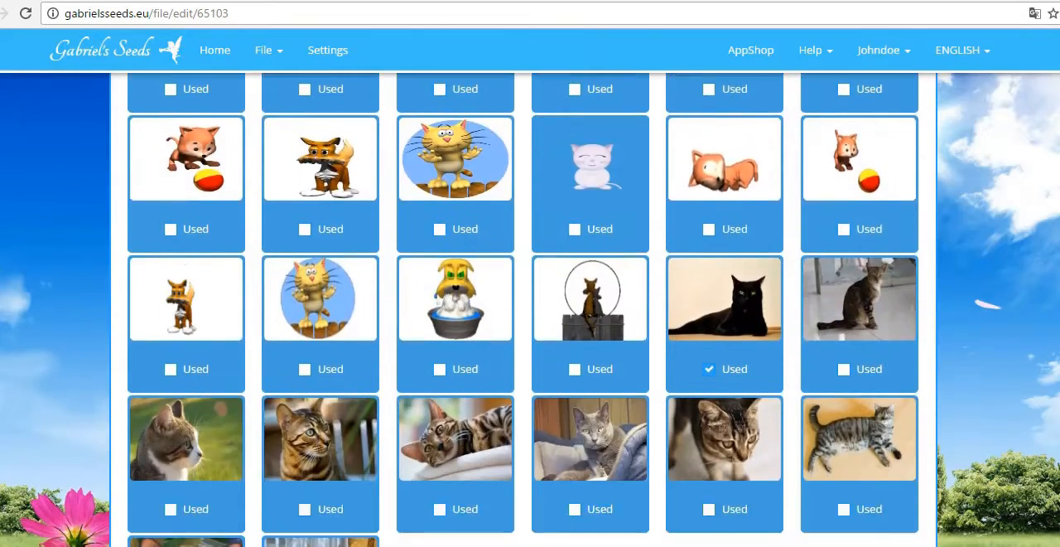
pyautogui.scroll(-3)
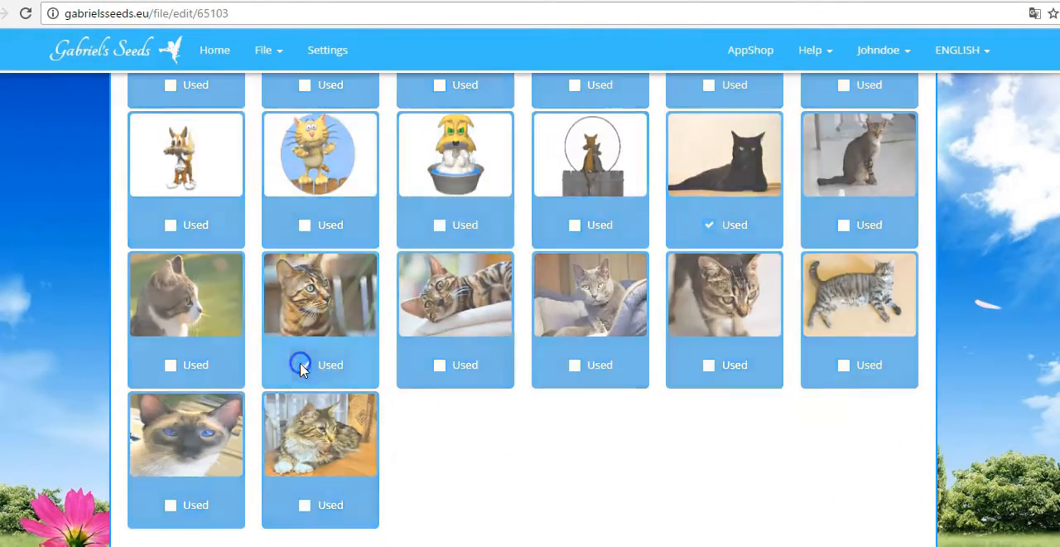
pyautogui.click(304, 365)
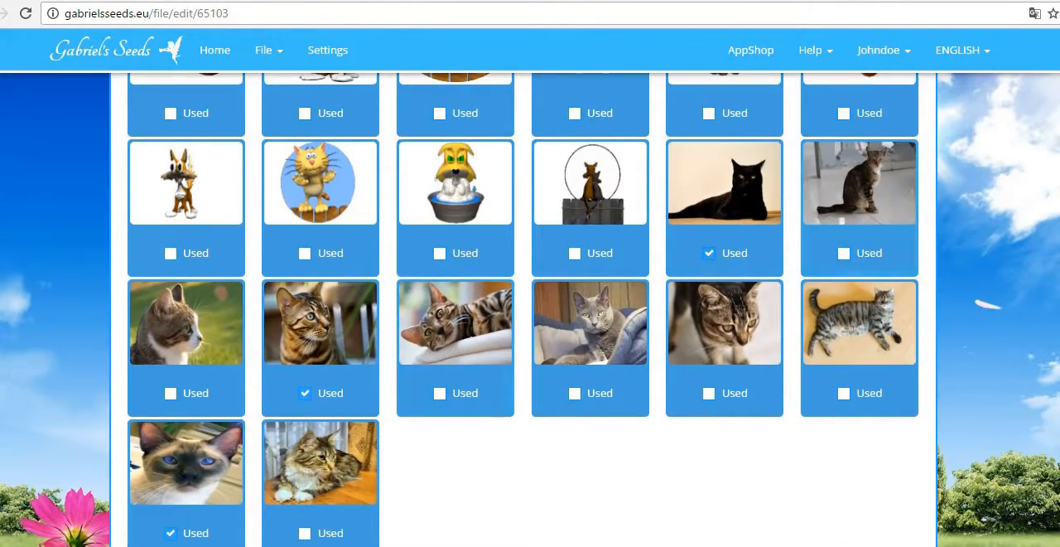
pyautogui.scroll(3)
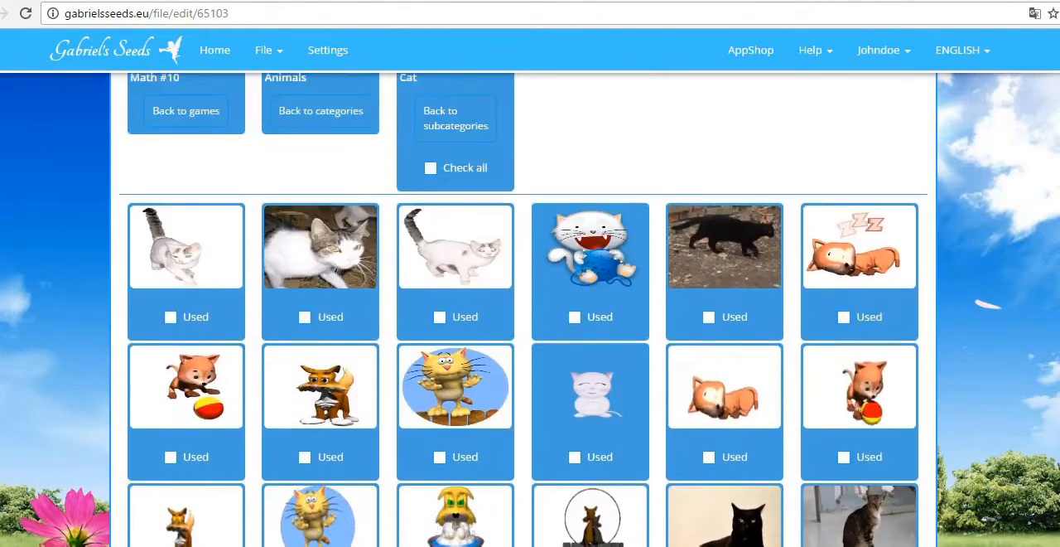
pyautogui.scroll(3)
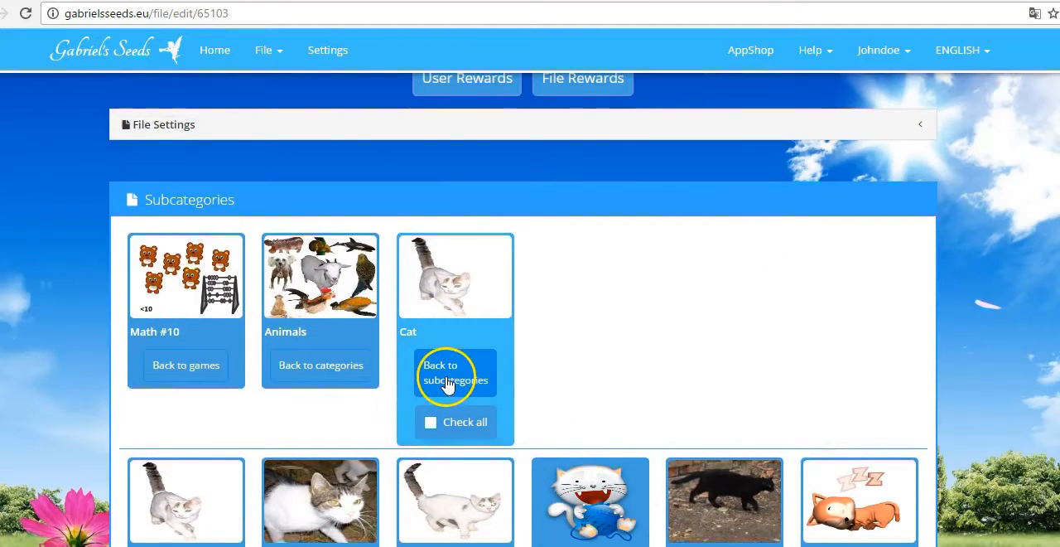
pyautogui.click(453, 371)
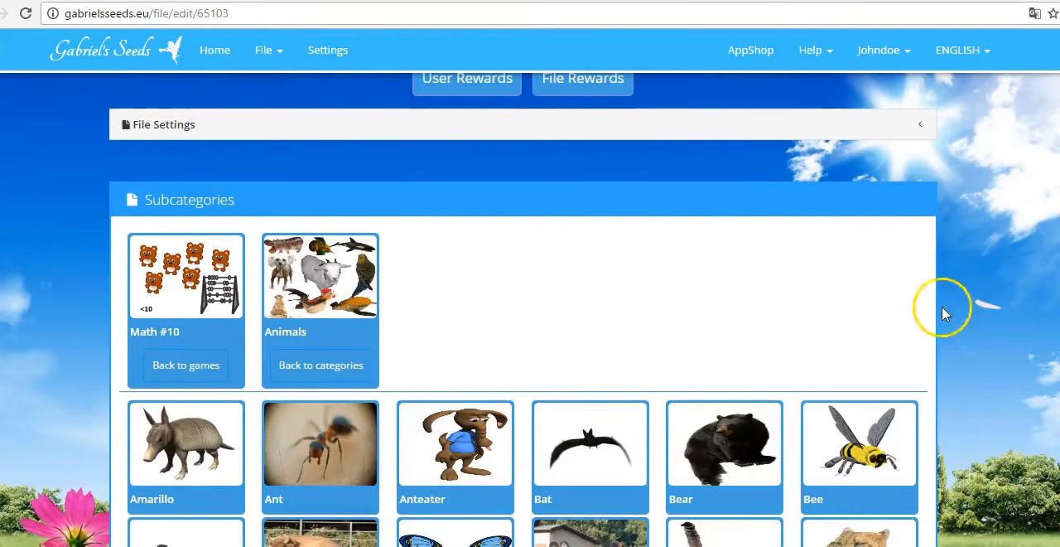
# Mark three fox pictures (cartoon fox, red fox, fox on rocks) as used.
pyautogui.scroll(-3)
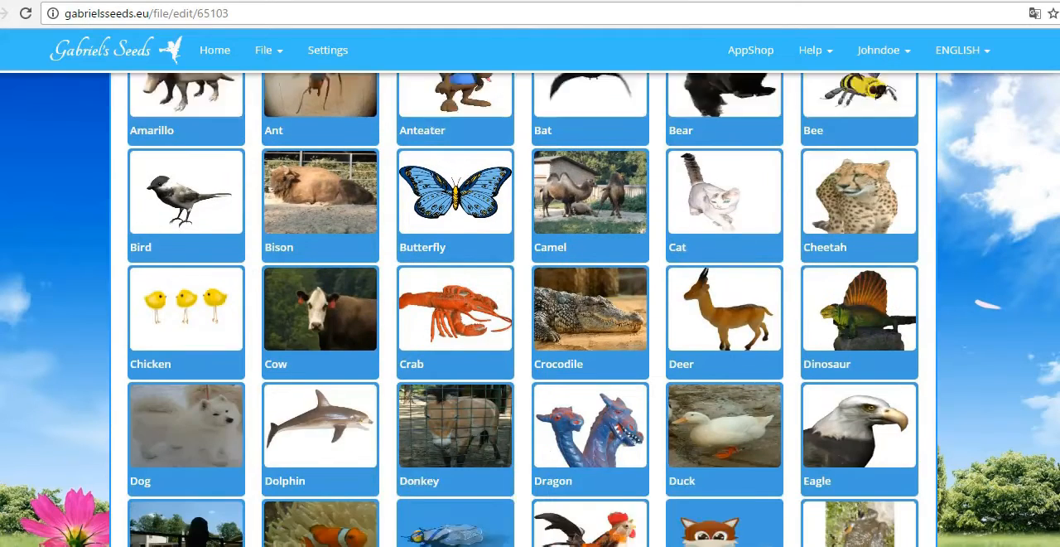
pyautogui.scroll(-3)
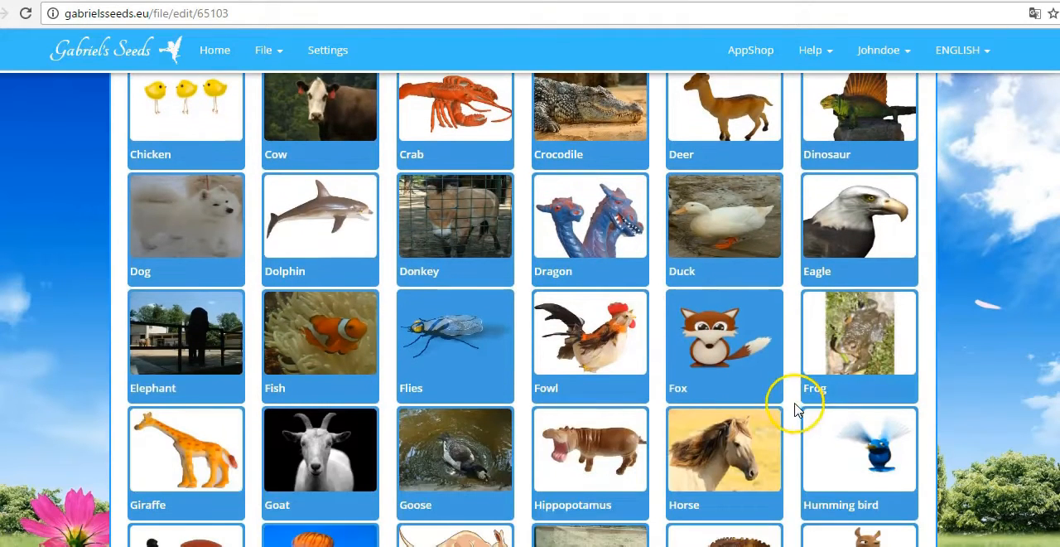
pyautogui.click(724, 333)
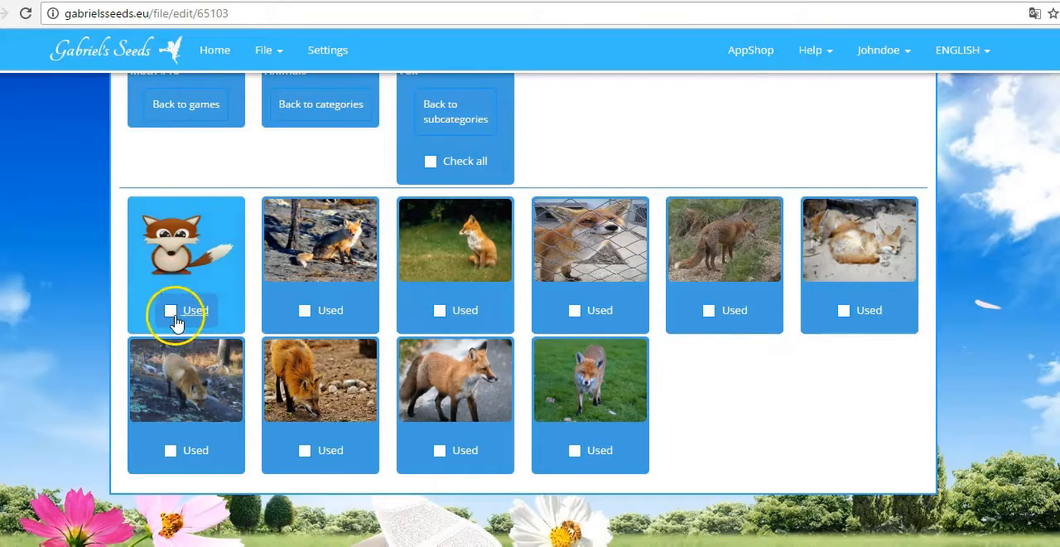
pyautogui.click(170, 310)
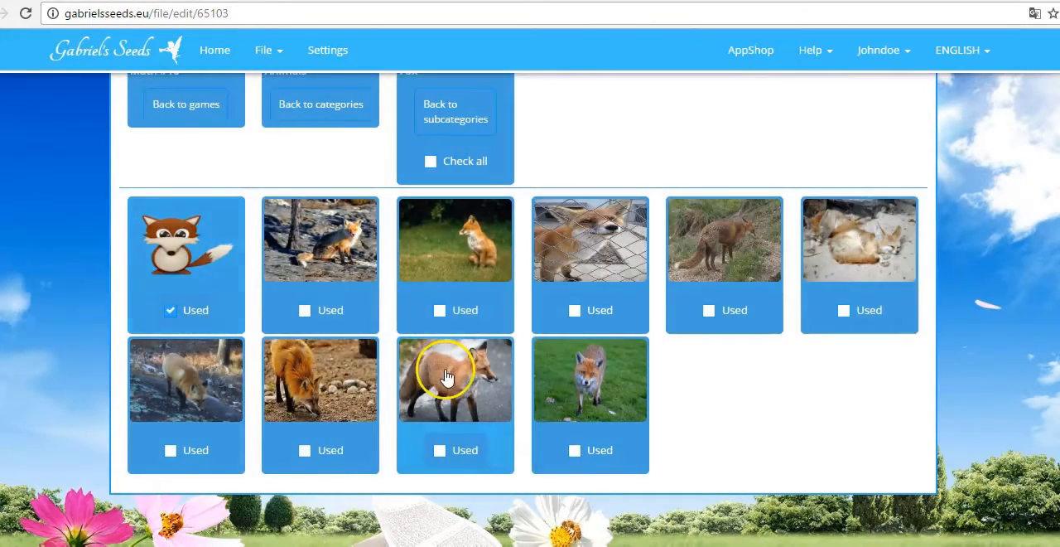
pyautogui.click(441, 450)
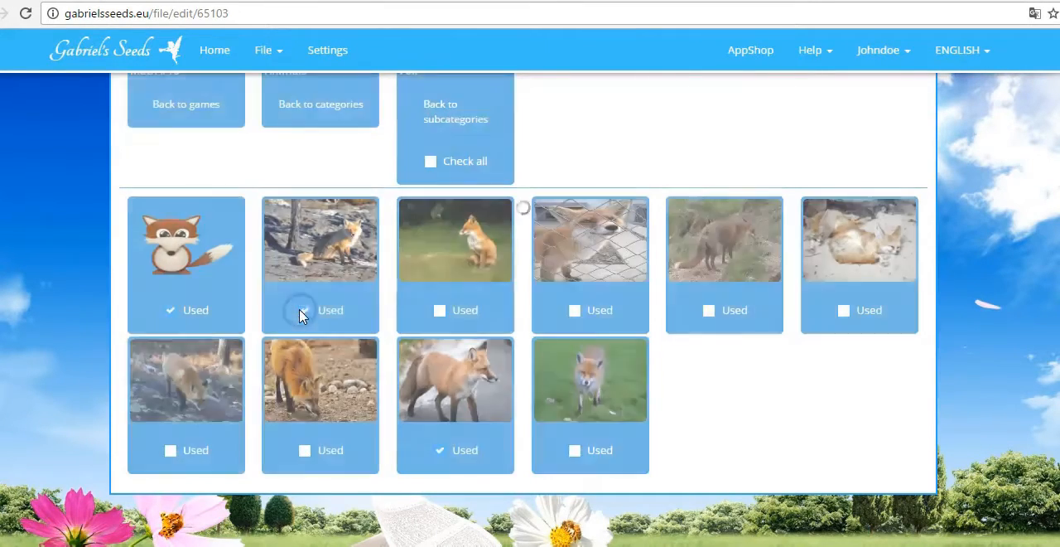
pyautogui.click(305, 310)
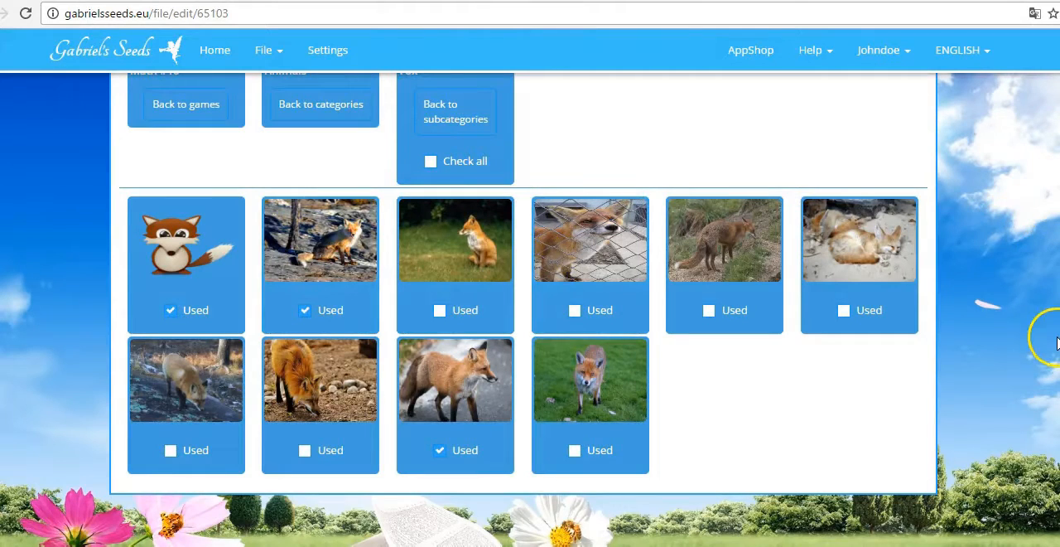
pyautogui.scroll(3)
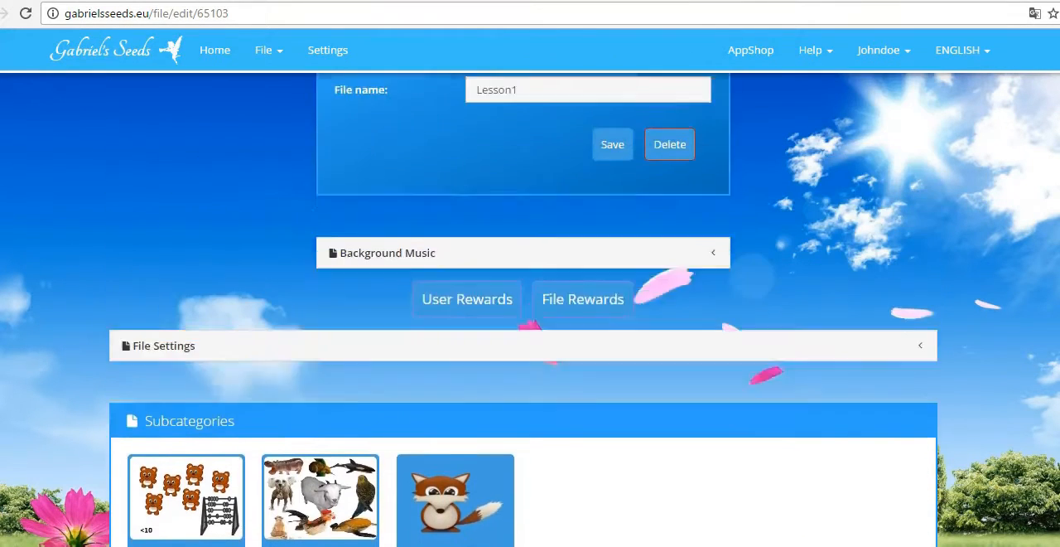
pyautogui.scroll(3)
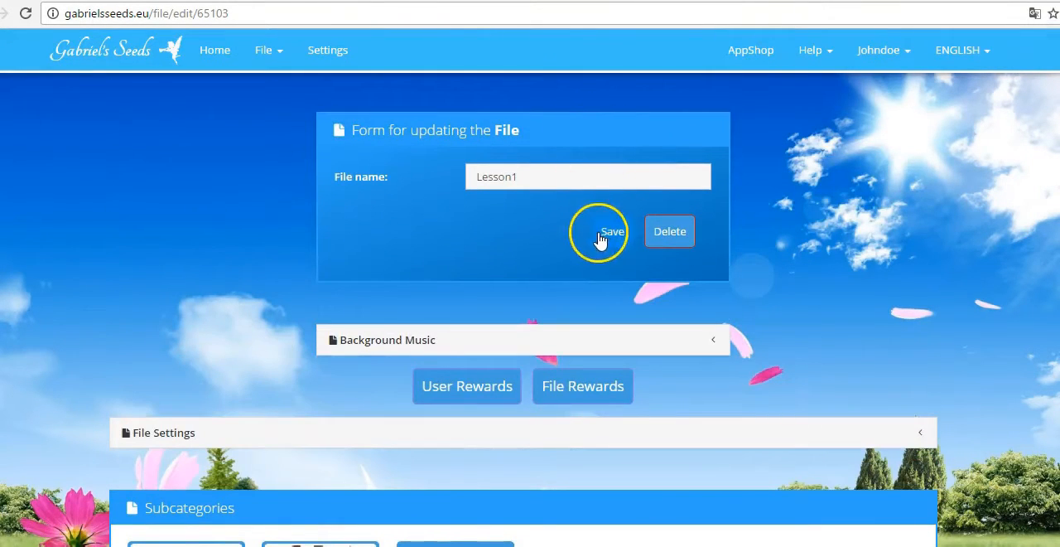
pyautogui.moveTo(613, 238)
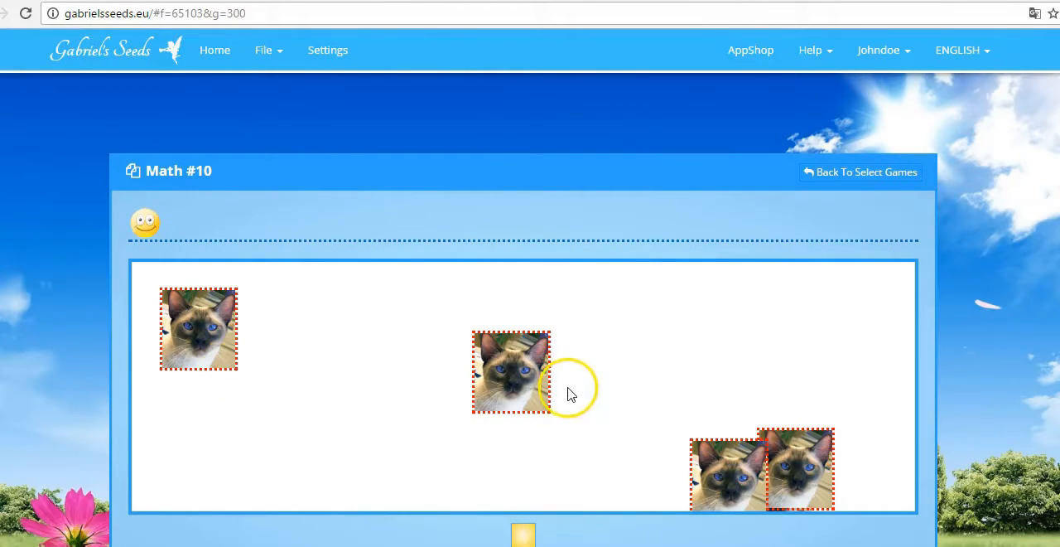
pyautogui.moveTo(580, 530)
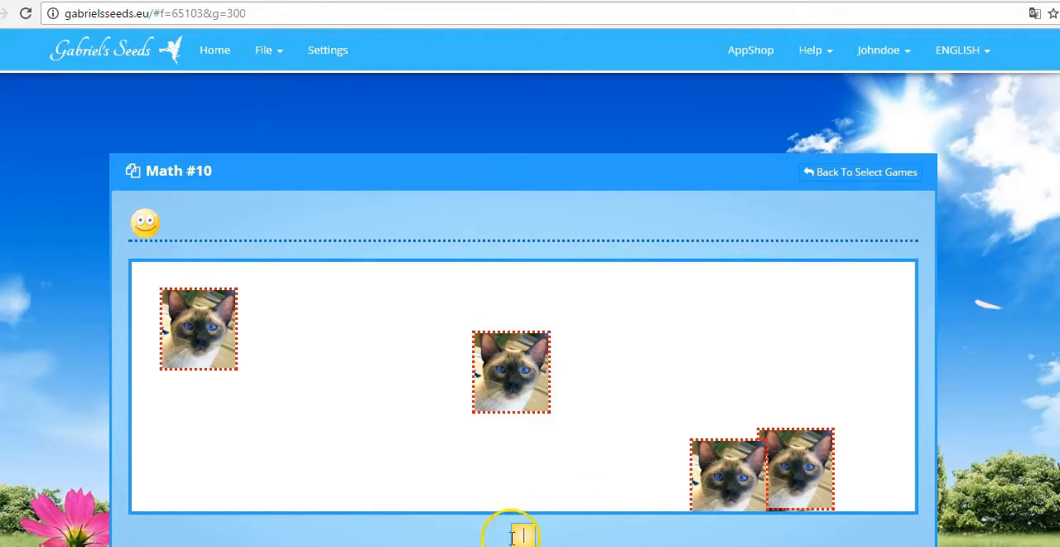
# Answer a round of the black-cat counting game, then return Home.
pyautogui.click(510, 534)
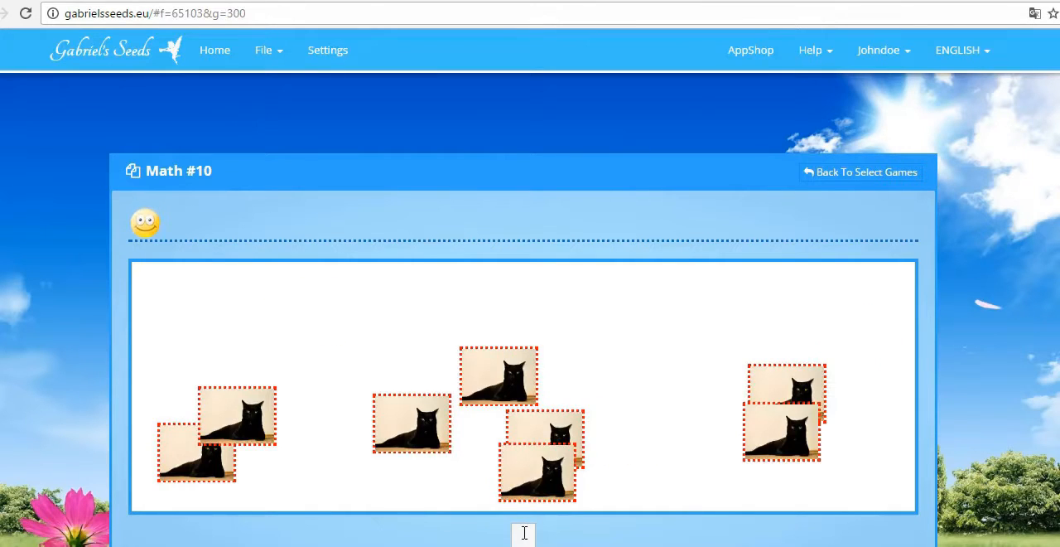
pyautogui.click(216, 50)
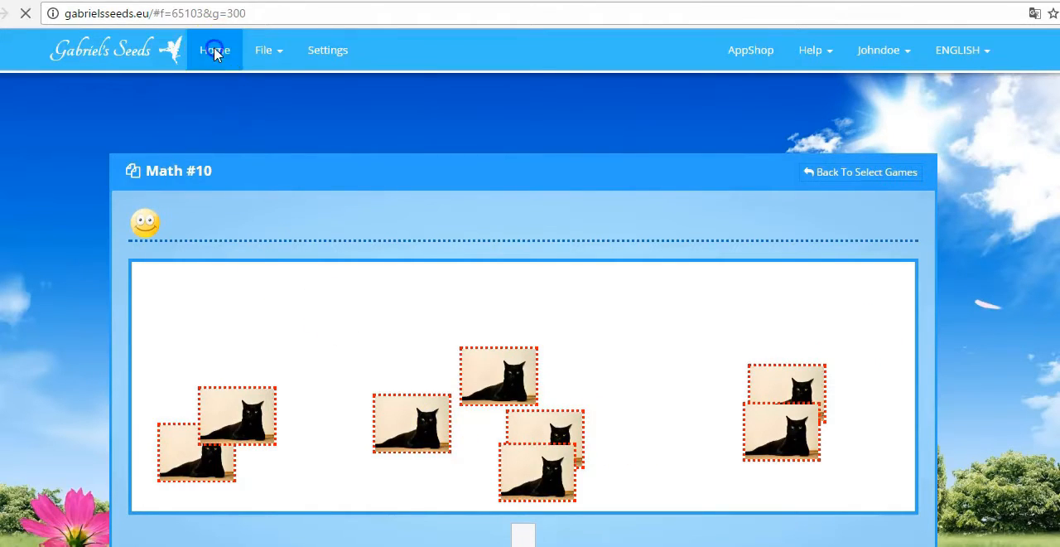
# Select Lesson1 and reopen it for editing via File > Edit.
pyautogui.click(215, 49)
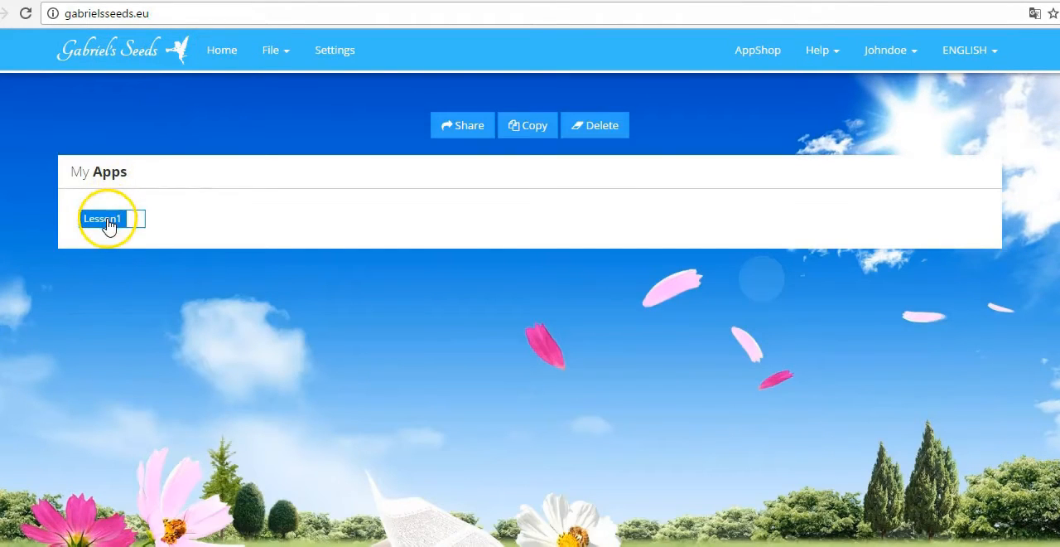
pyautogui.moveTo(267, 109)
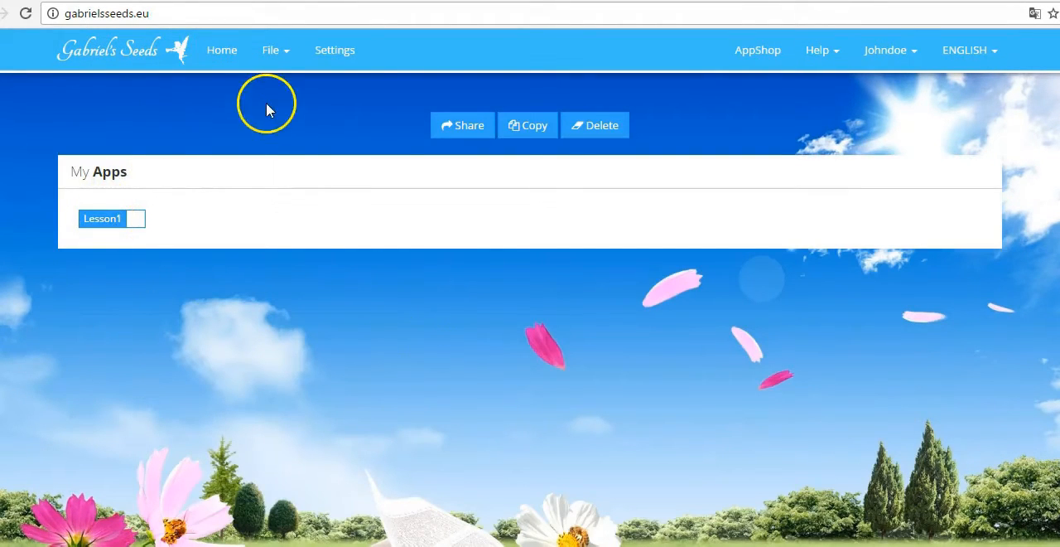
pyautogui.click(272, 49)
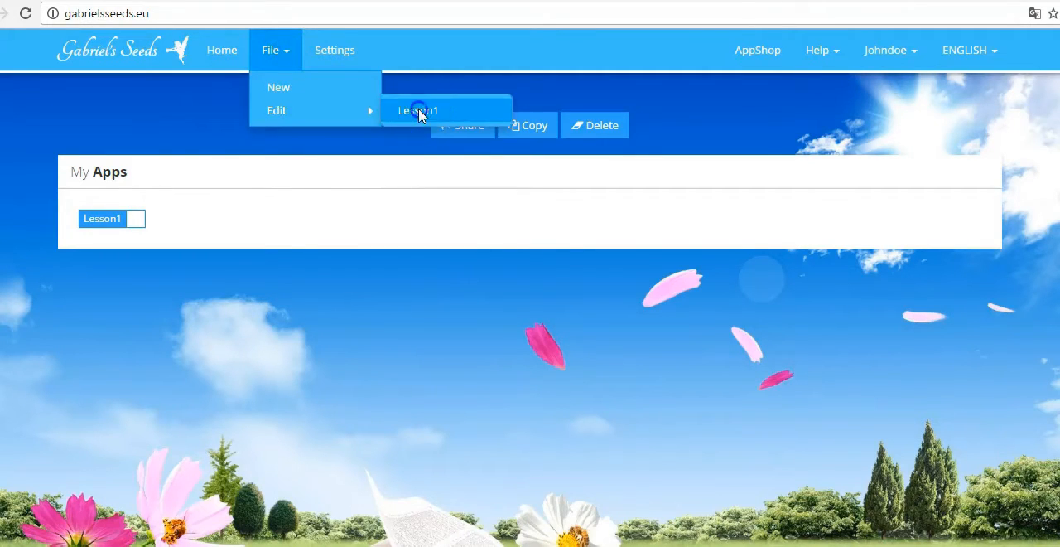
pyautogui.click(417, 109)
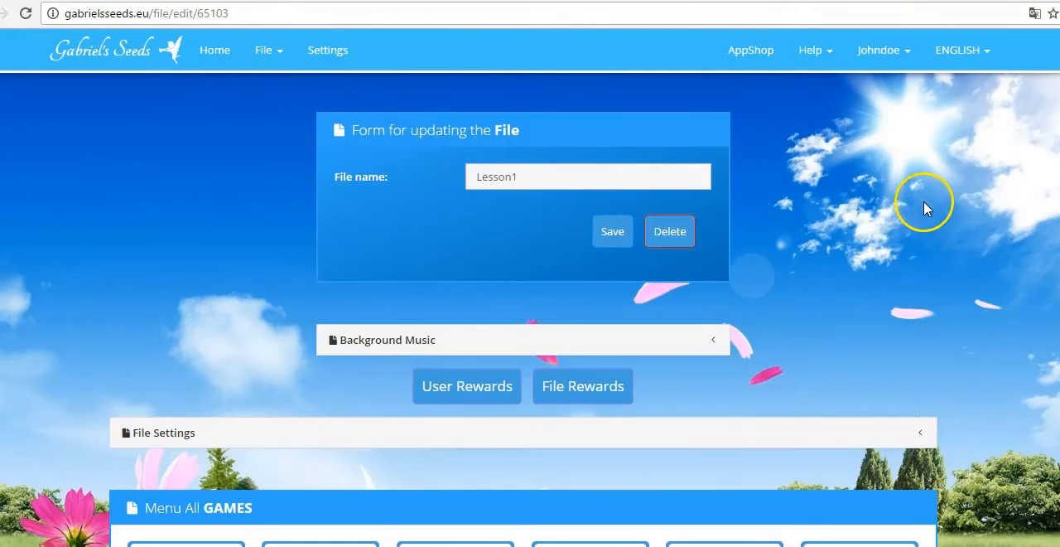
pyautogui.scroll(-3)
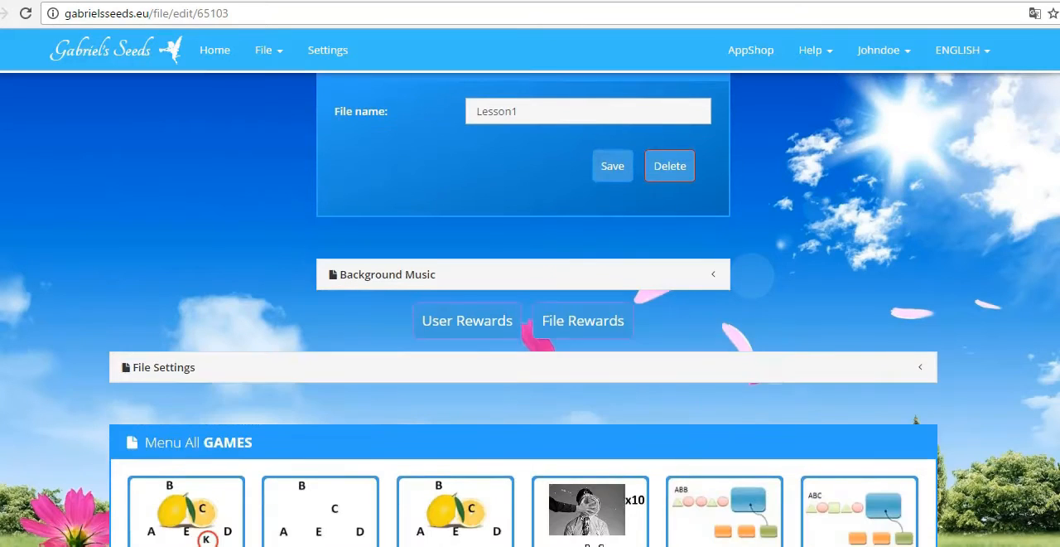
# Under File Rewards, tick both Animal Vines videos as rewards.
pyautogui.scroll(-3)
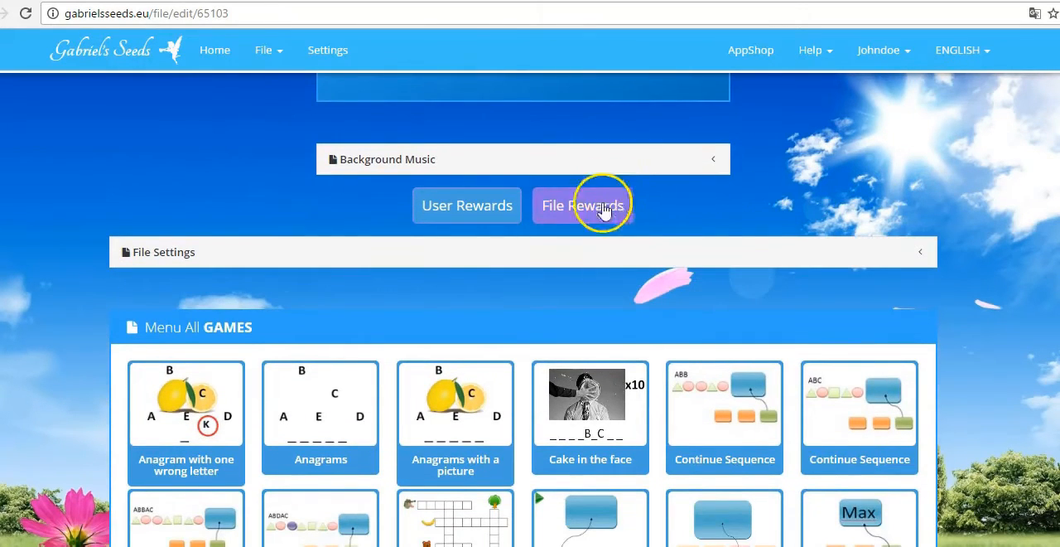
pyautogui.click(583, 206)
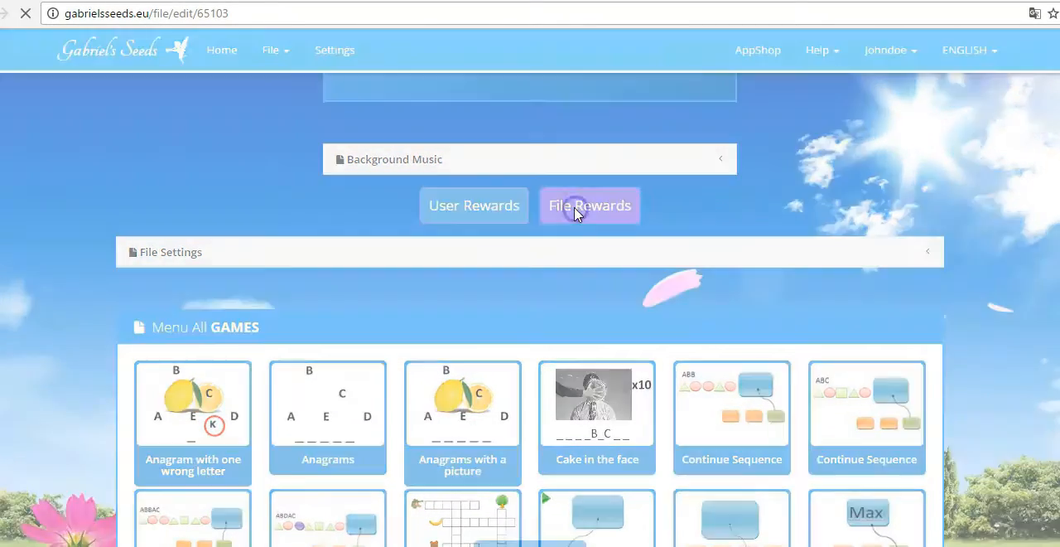
pyautogui.click(590, 205)
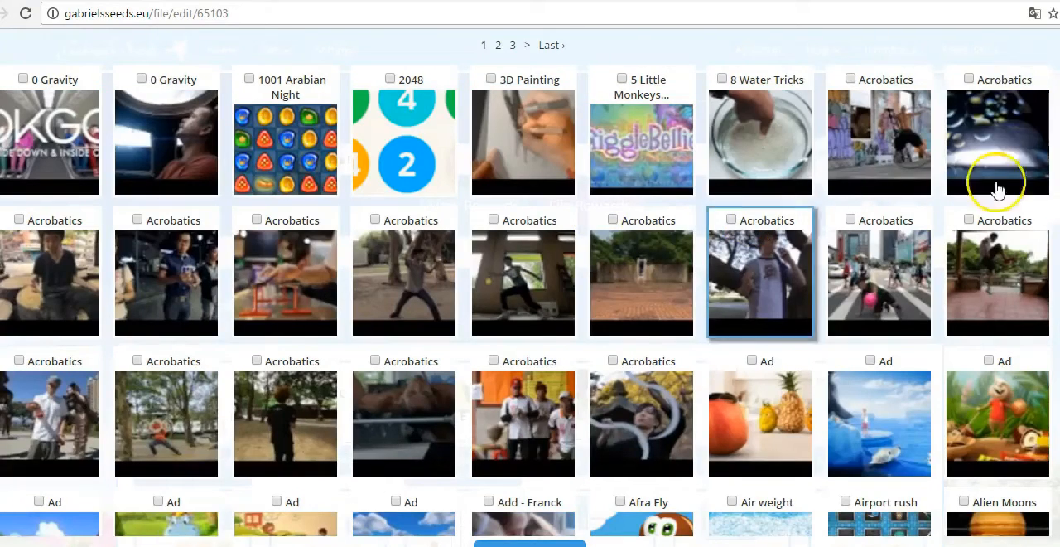
pyautogui.scroll(-3)
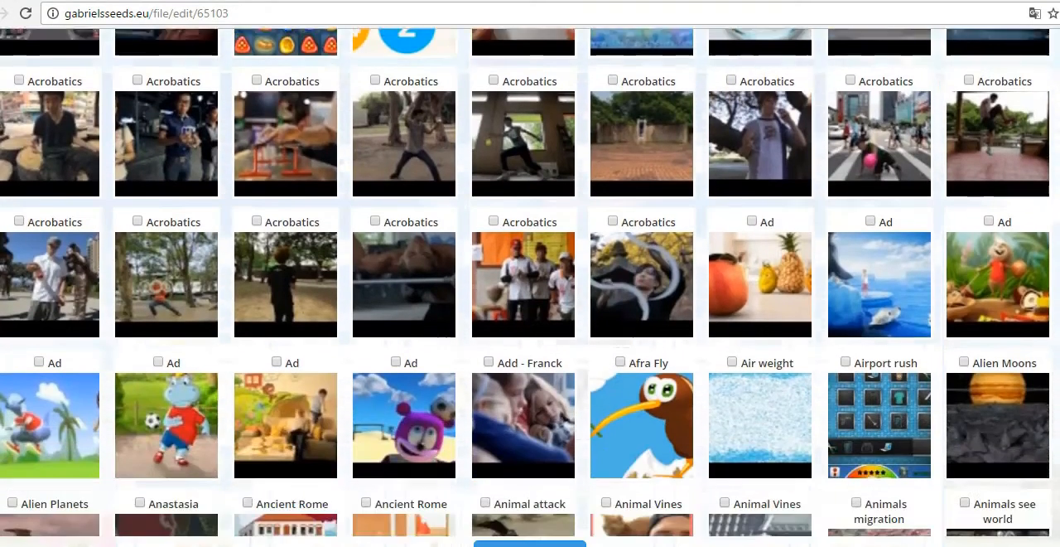
pyautogui.scroll(-3)
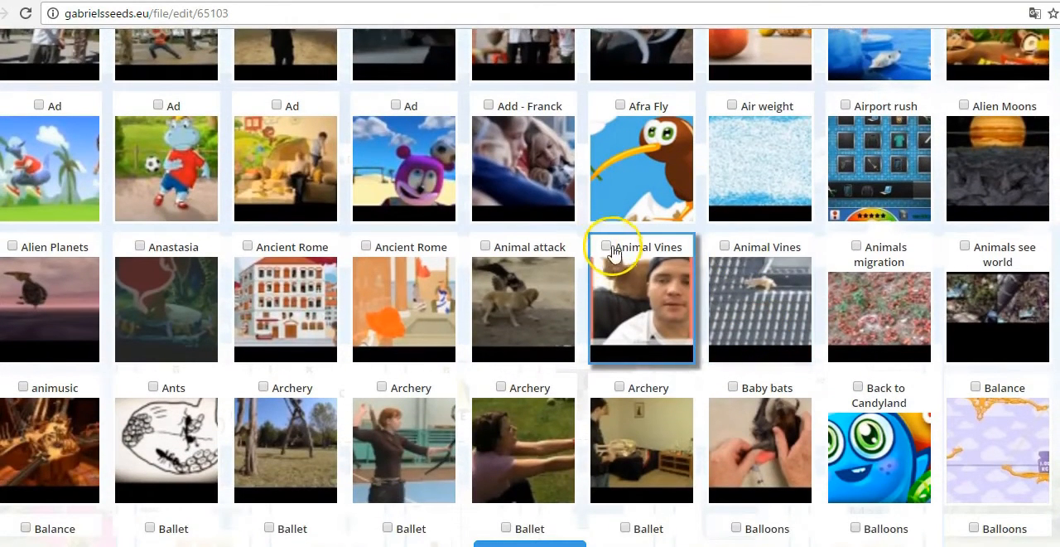
pyautogui.click(606, 245)
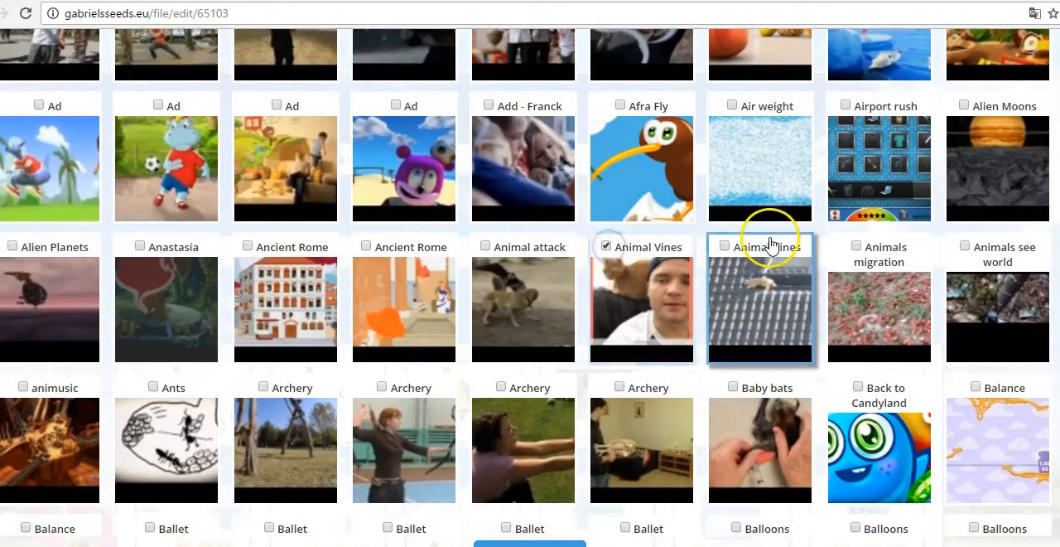
pyautogui.click(726, 245)
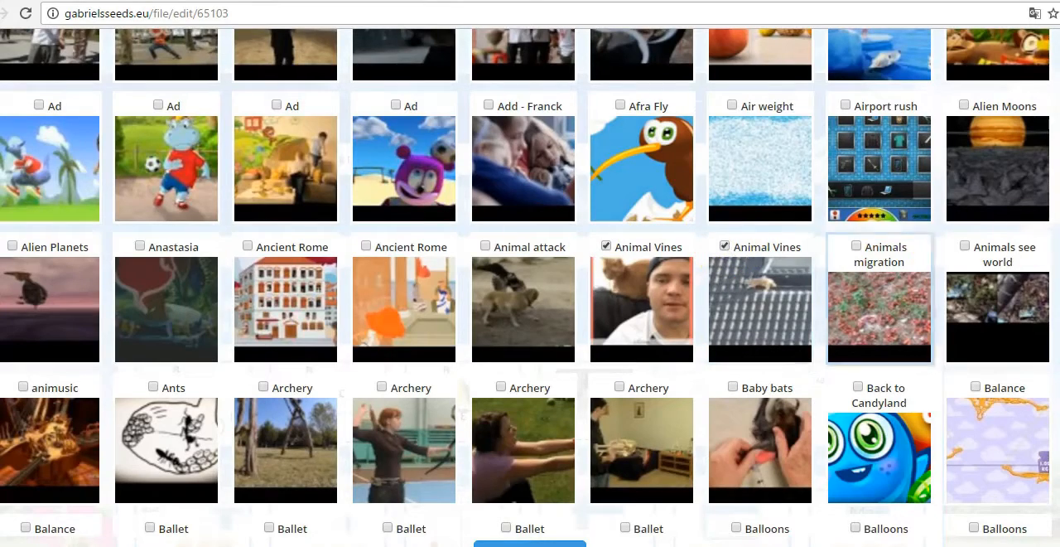
pyautogui.scroll(3)
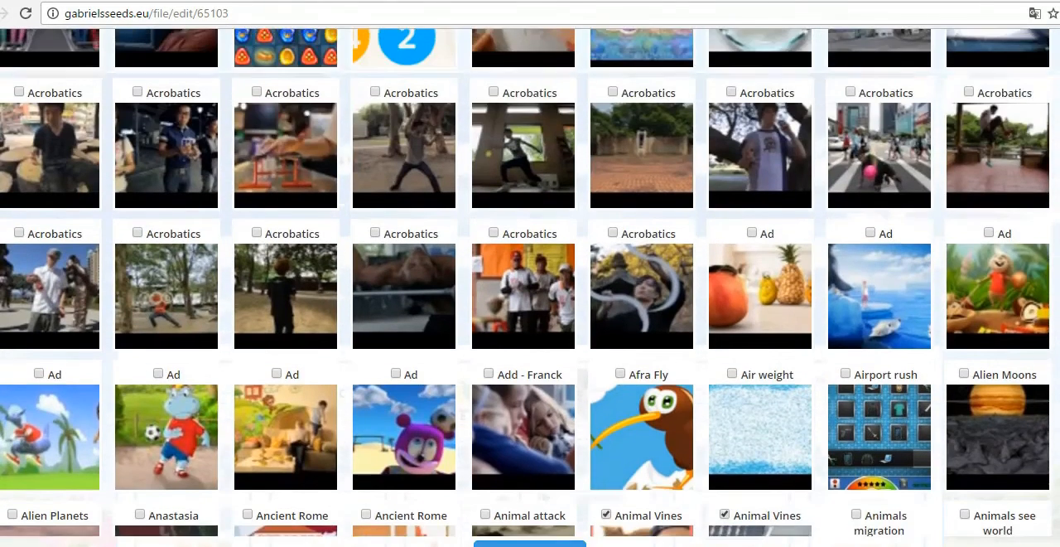
pyautogui.scroll(3)
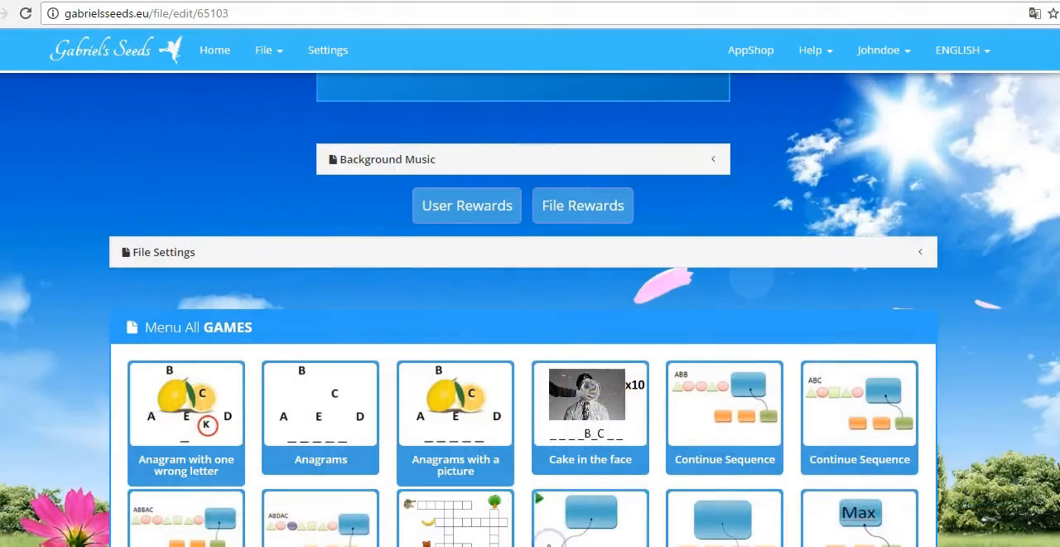
pyautogui.moveTo(962, 109)
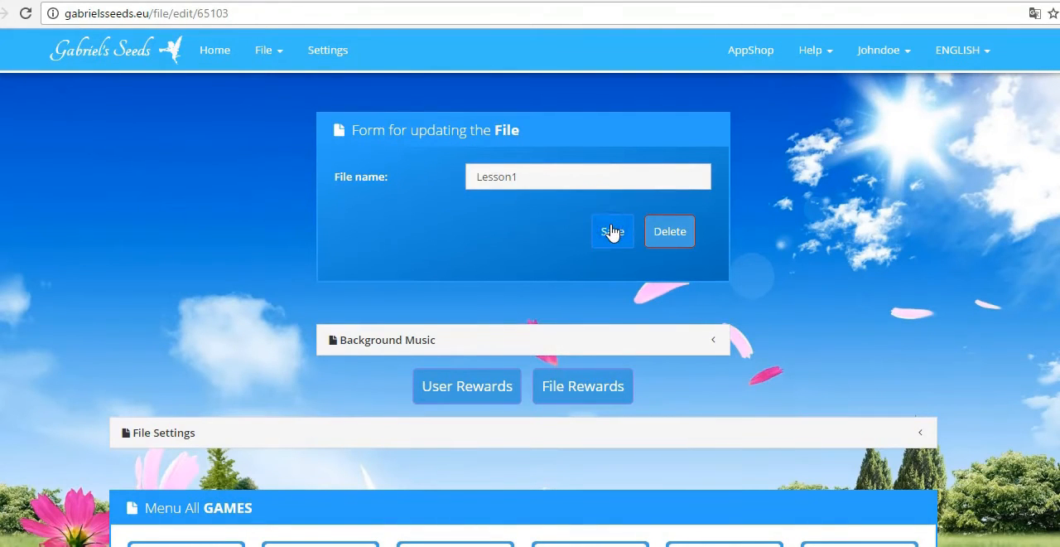
# Save the Lesson1 file with its name unchanged.
pyautogui.click(613, 232)
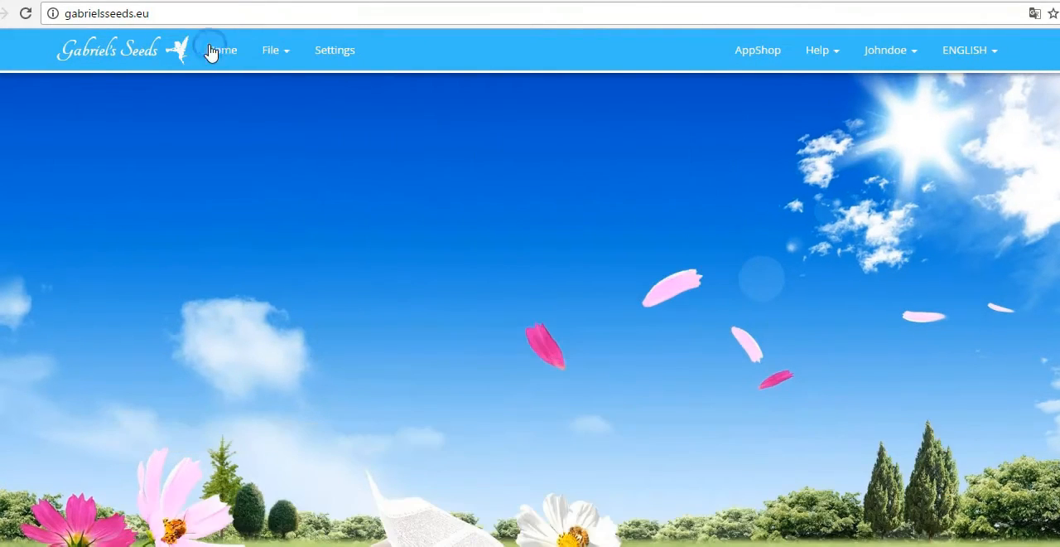
# Launch Lesson1 and enter the fox count '1' into the answer boxes.
pyautogui.click(222, 50)
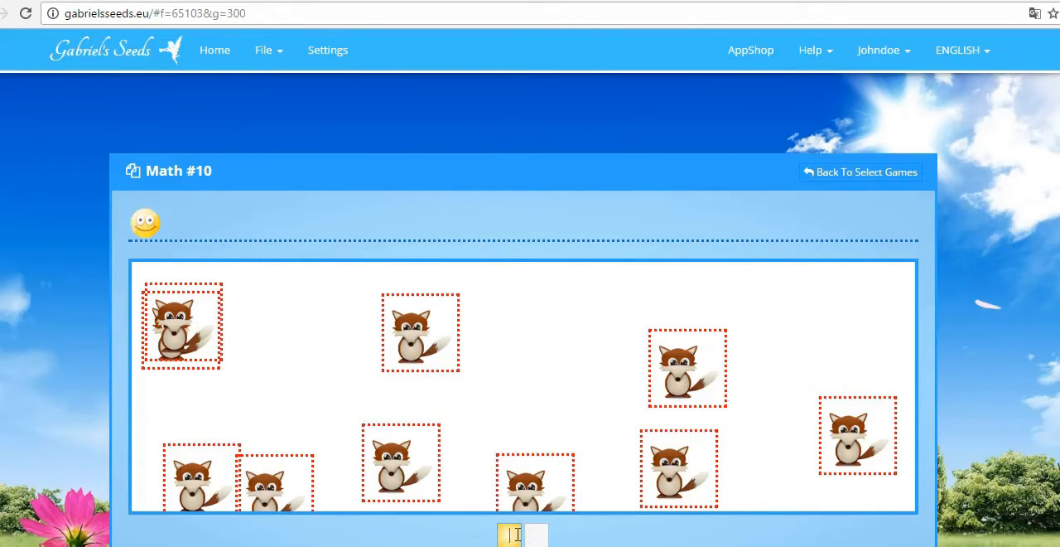
pyautogui.write('1')
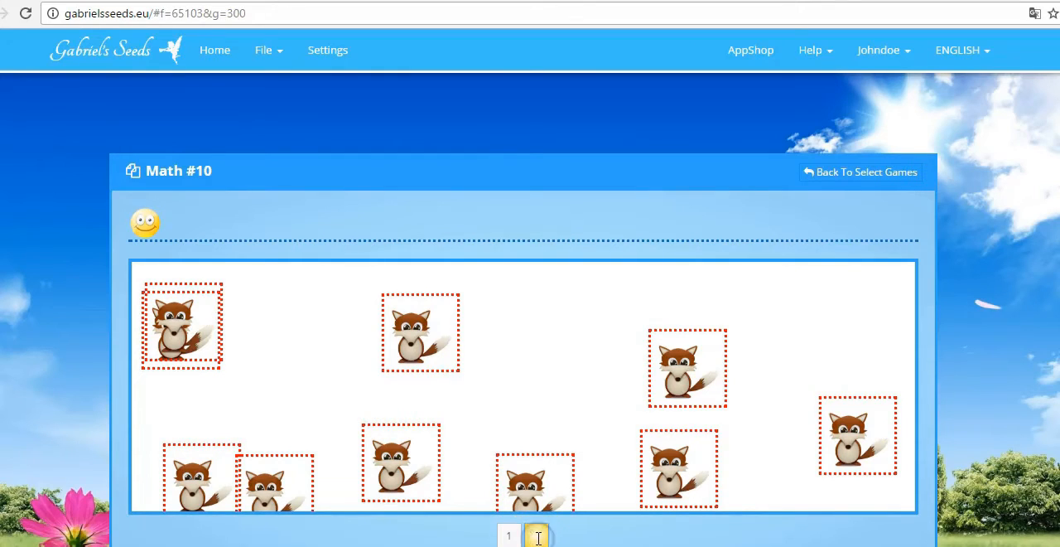
pyautogui.click(536, 535)
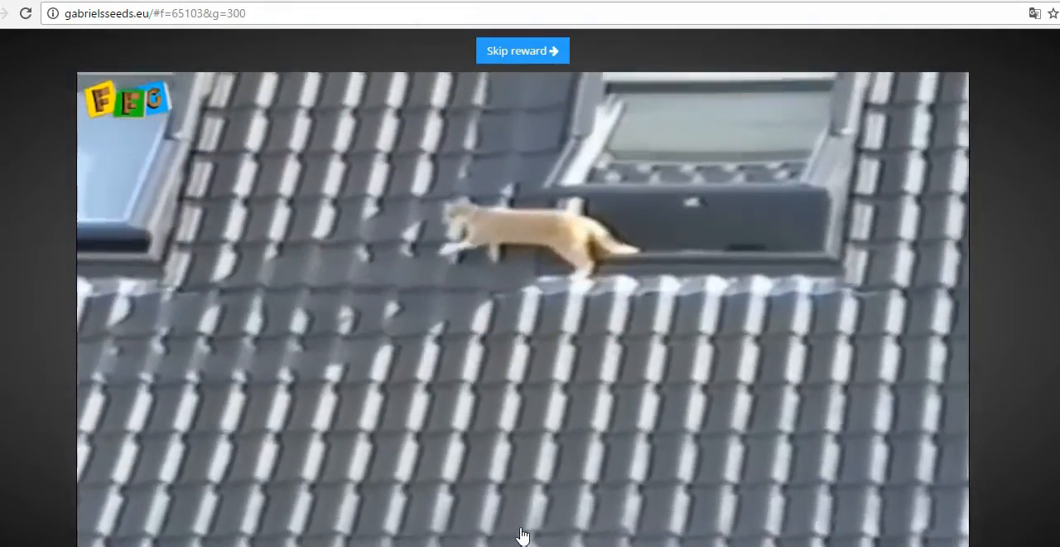
pyautogui.moveTo(568, 86)
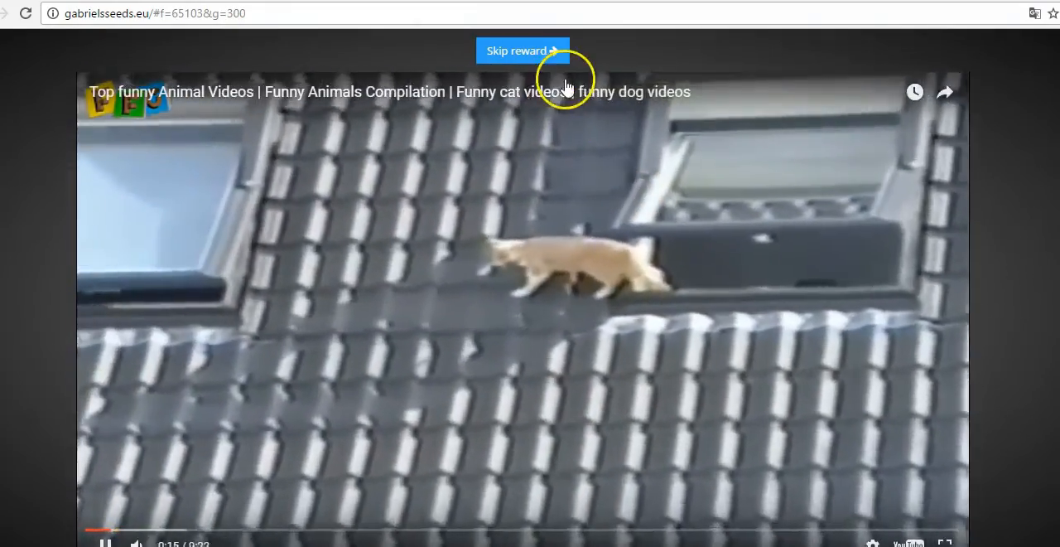
# Skip the reward video and return Home to the My Apps page listing Lesson1.
pyautogui.click(523, 50)
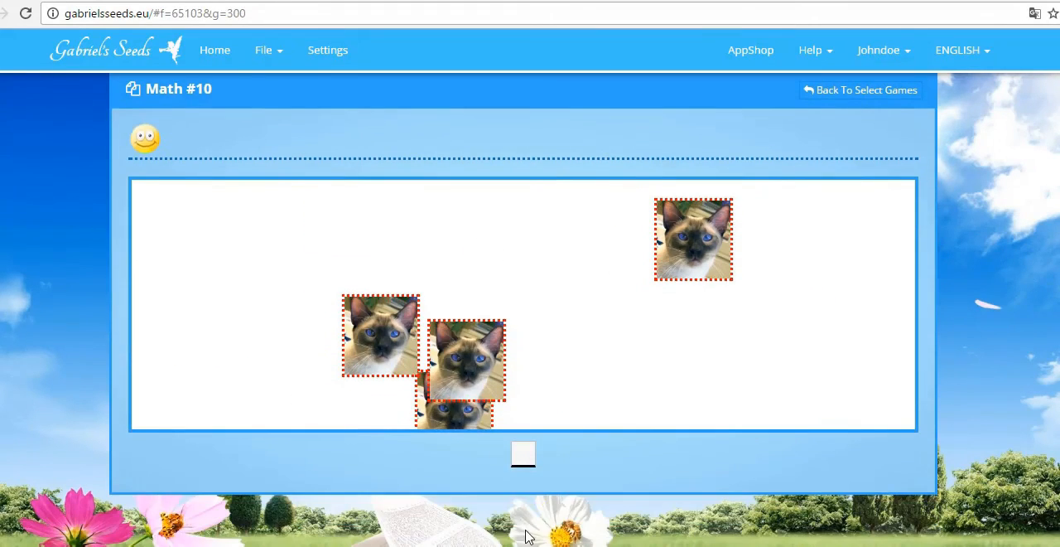
pyautogui.click(215, 50)
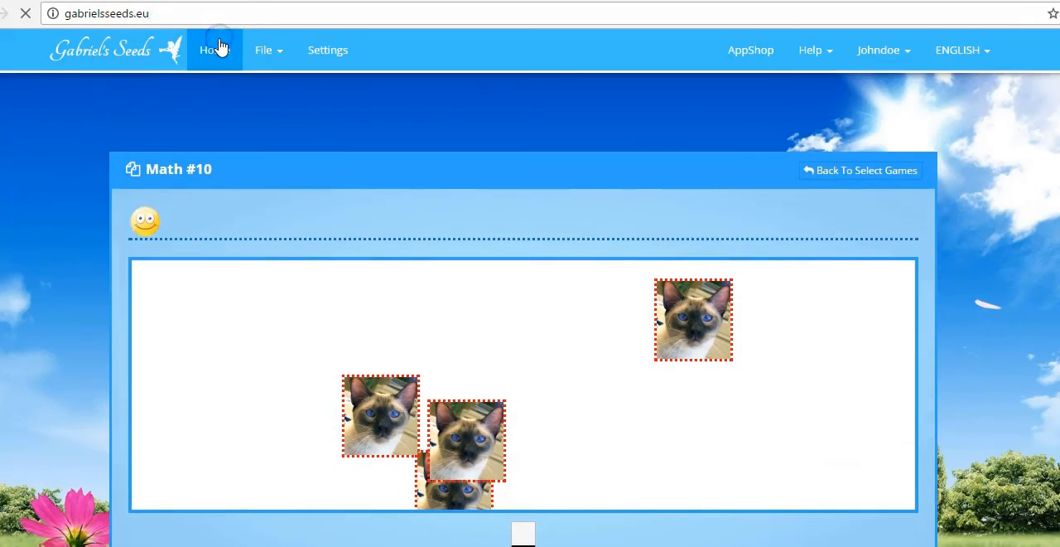
pyautogui.click(222, 50)
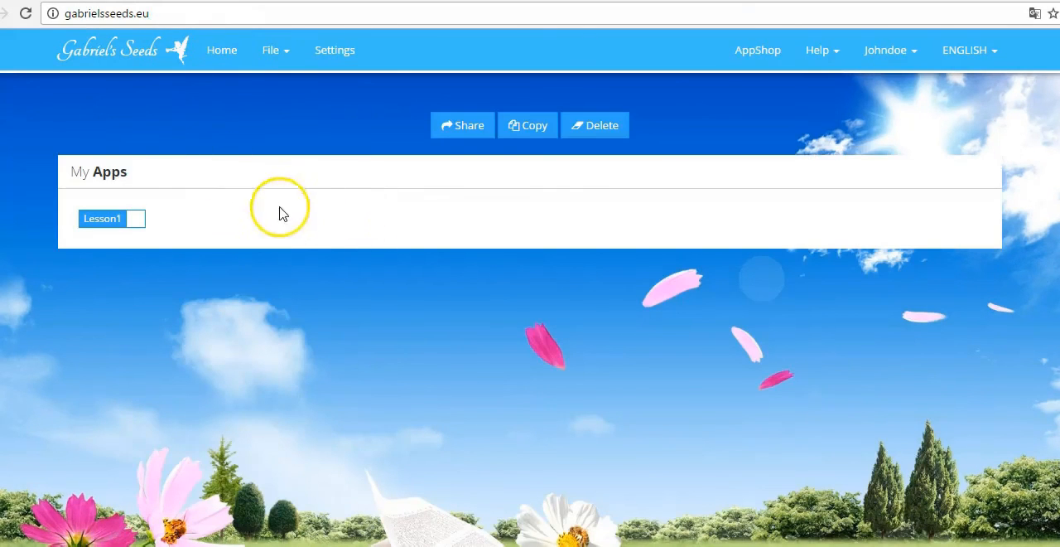